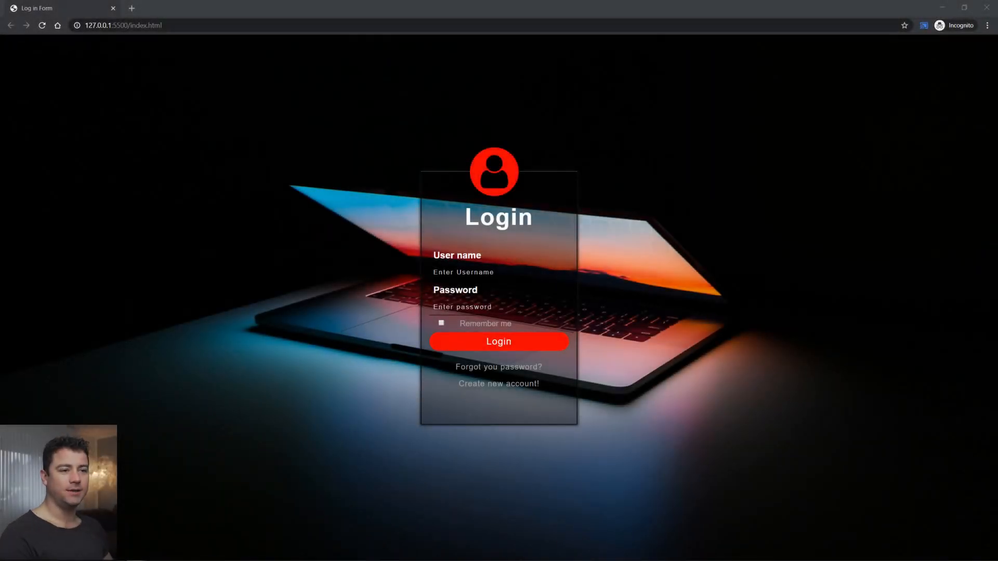
pyautogui.moveTo(303, 231)
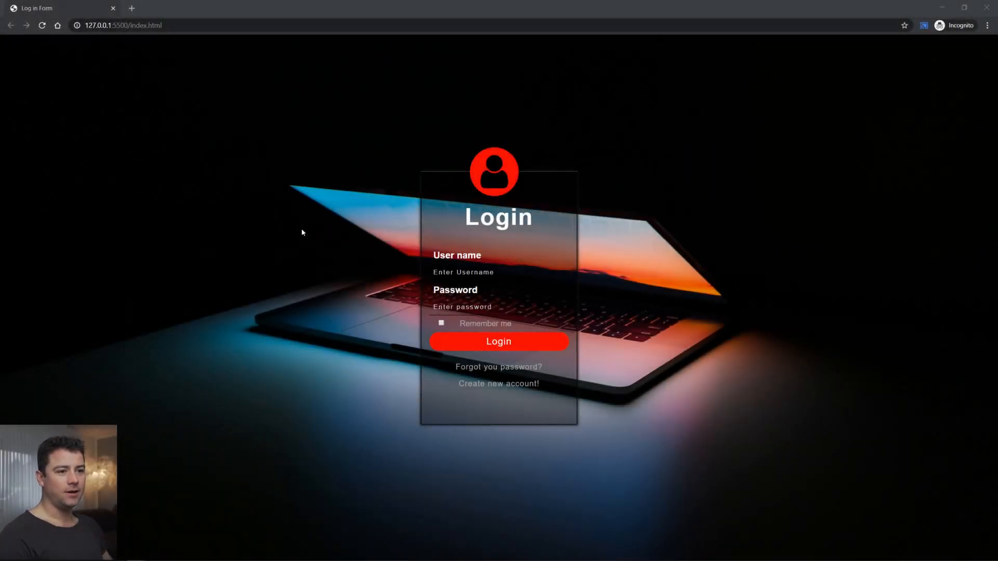
# Try the finished demo: focus the password field and reveal the hidden form via the user icon.
pyautogui.click(498, 307)
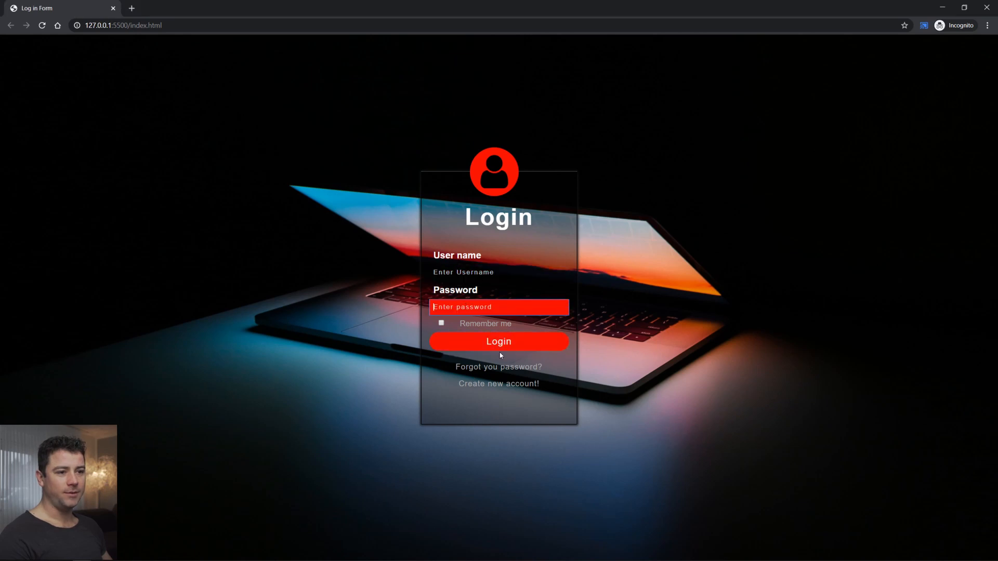
pyautogui.click(498, 342)
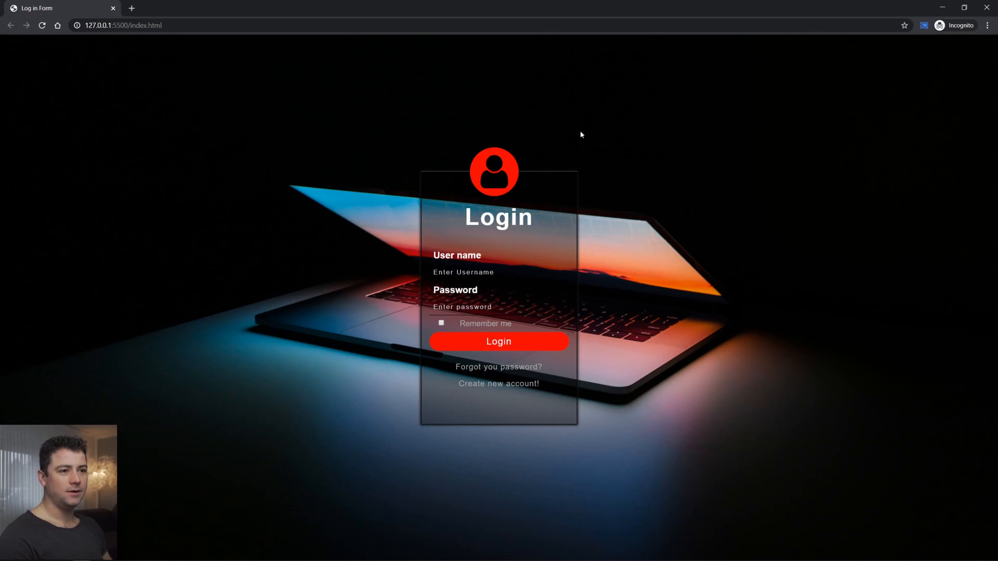
pyautogui.moveTo(469, 166)
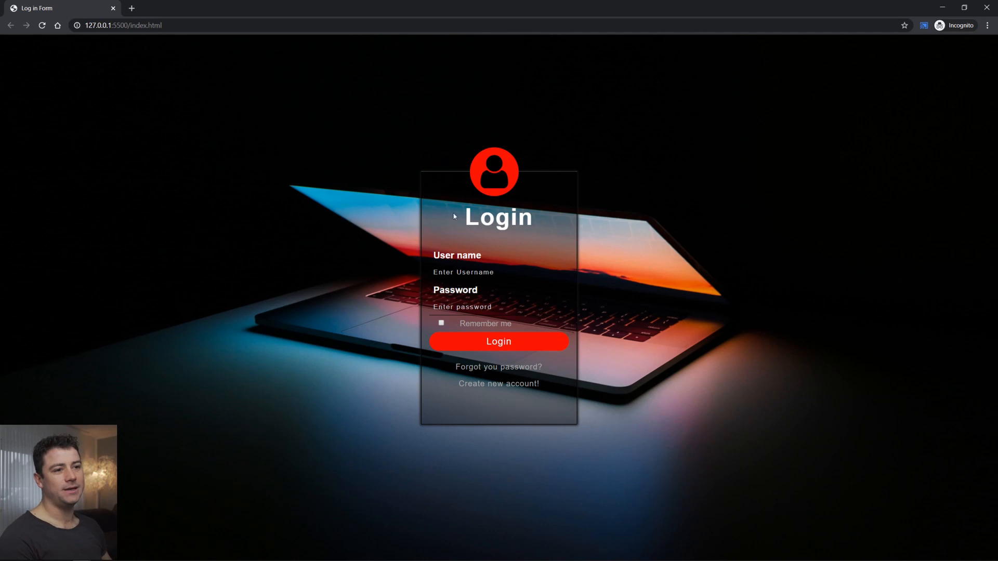
pyautogui.moveTo(510, 195)
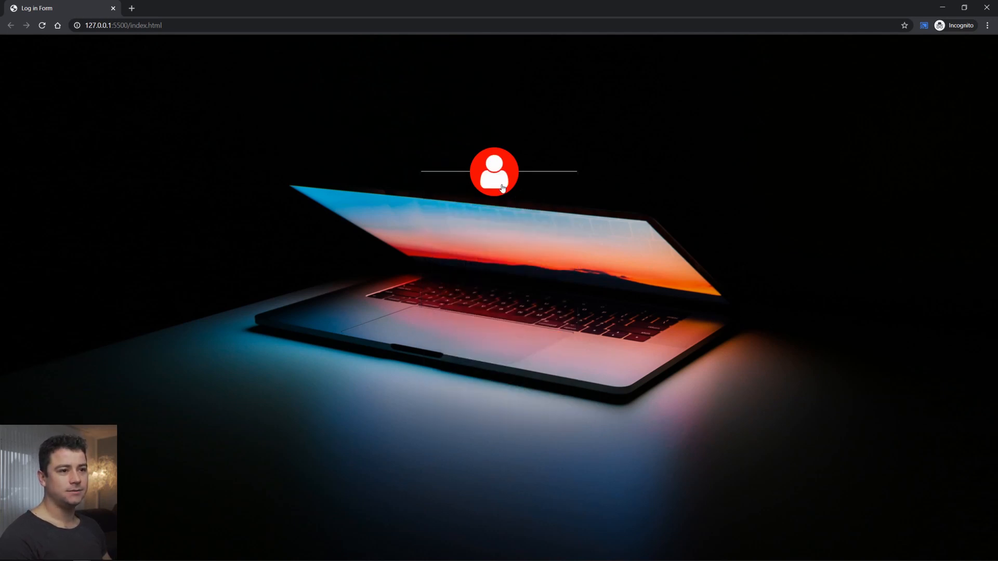
pyautogui.click(495, 171)
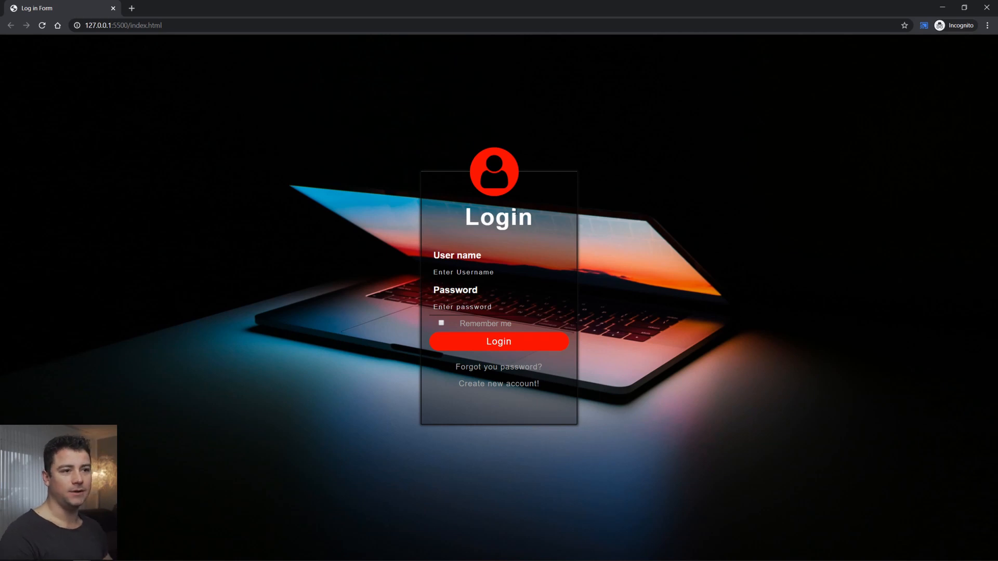
pyautogui.moveTo(454, 243)
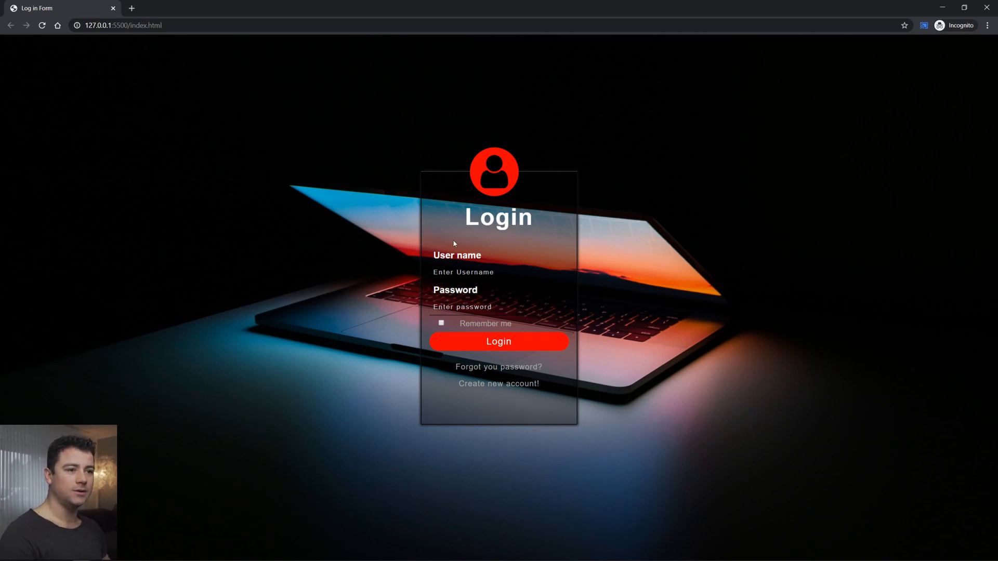
pyautogui.moveTo(557, 10)
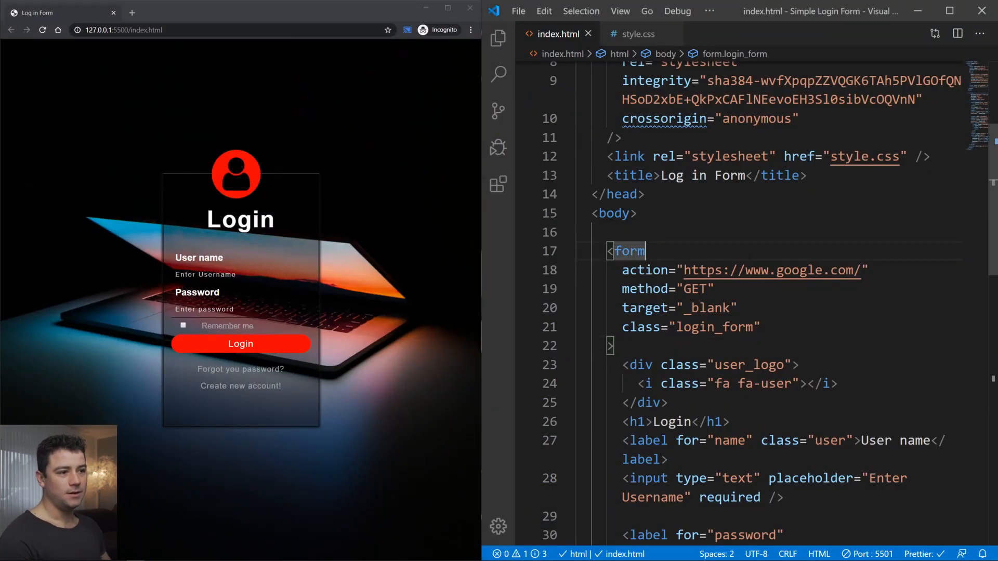
# Add a section with class form_container at the top of the body holding the user_logo, then preview with Live Server.
pyautogui.scroll(-3)
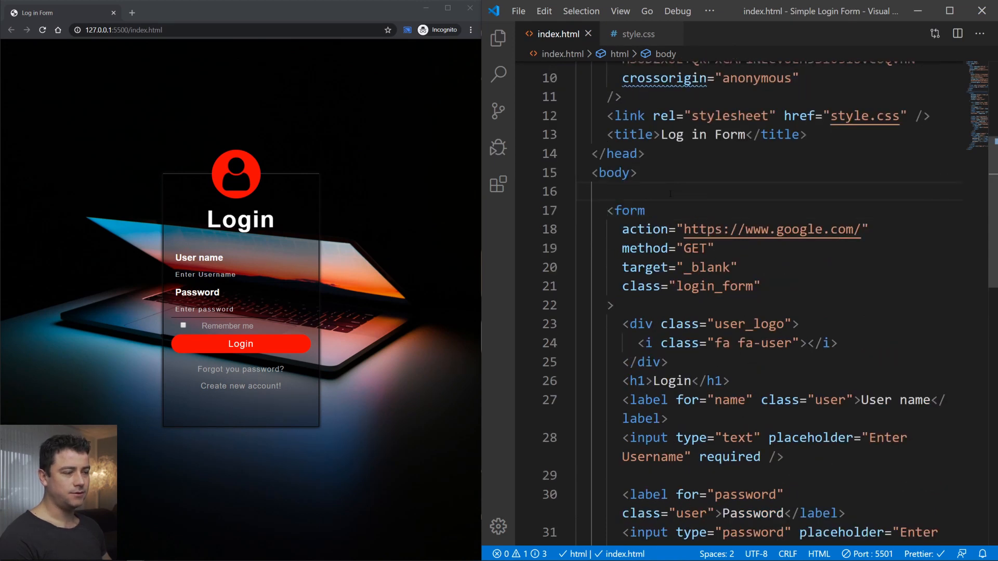
pyautogui.write('sec')
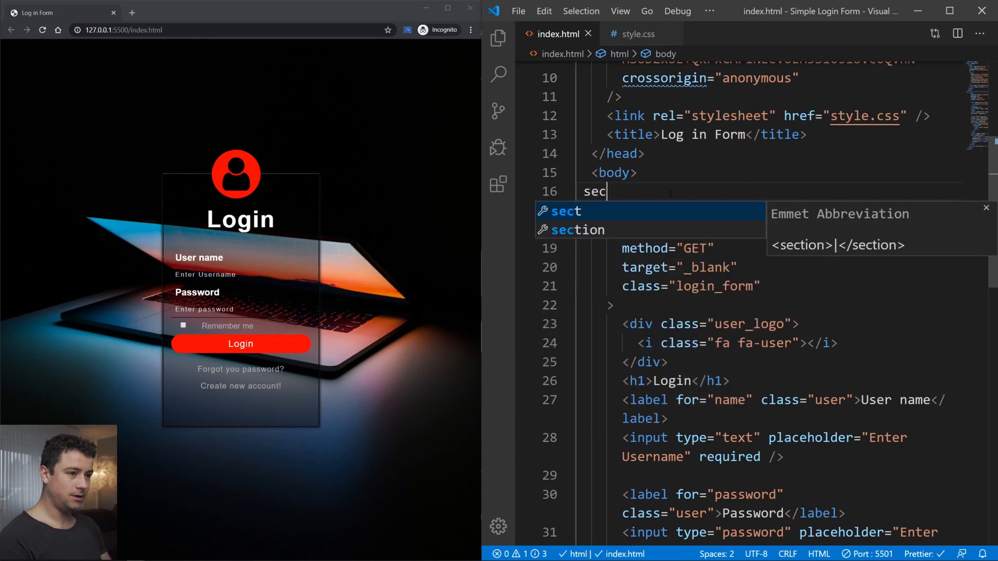
pyautogui.press('Tab')
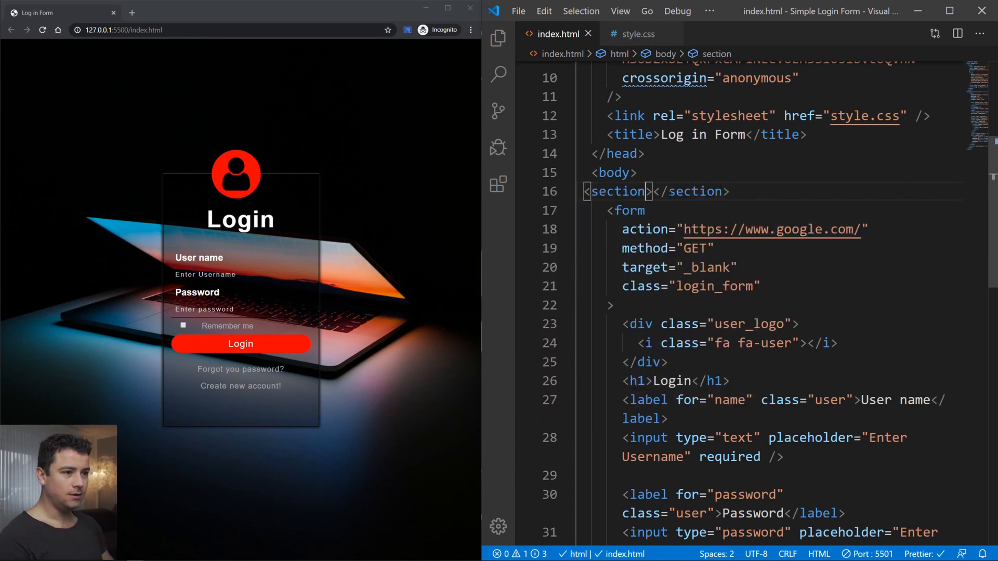
pyautogui.write('class="f"')
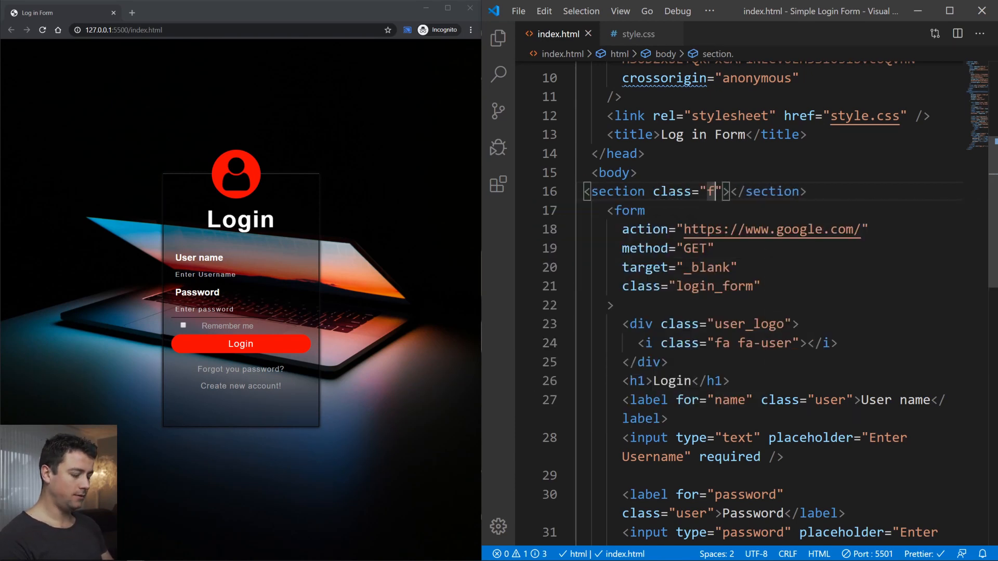
pyautogui.write('orm_container')
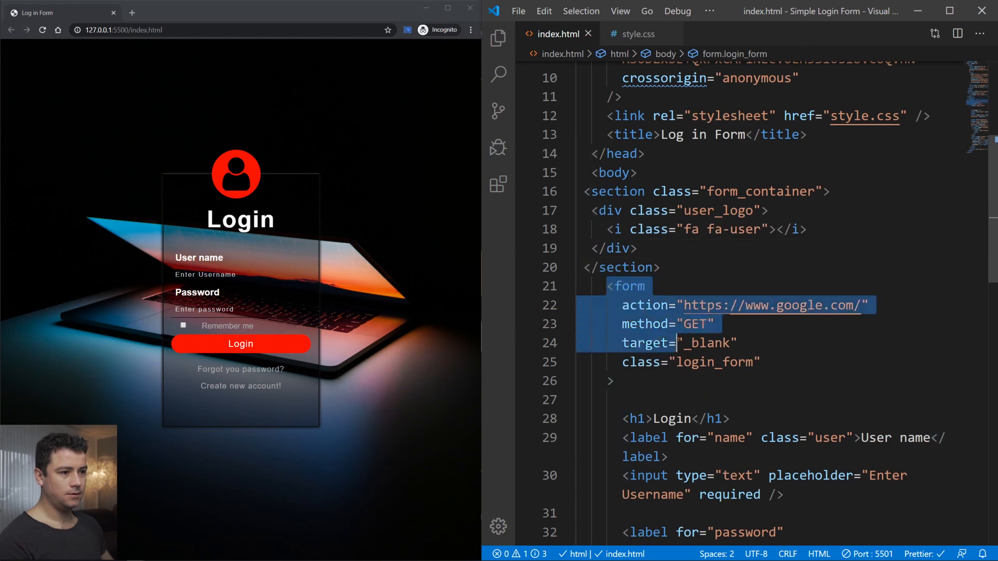
pyautogui.scroll(-3)
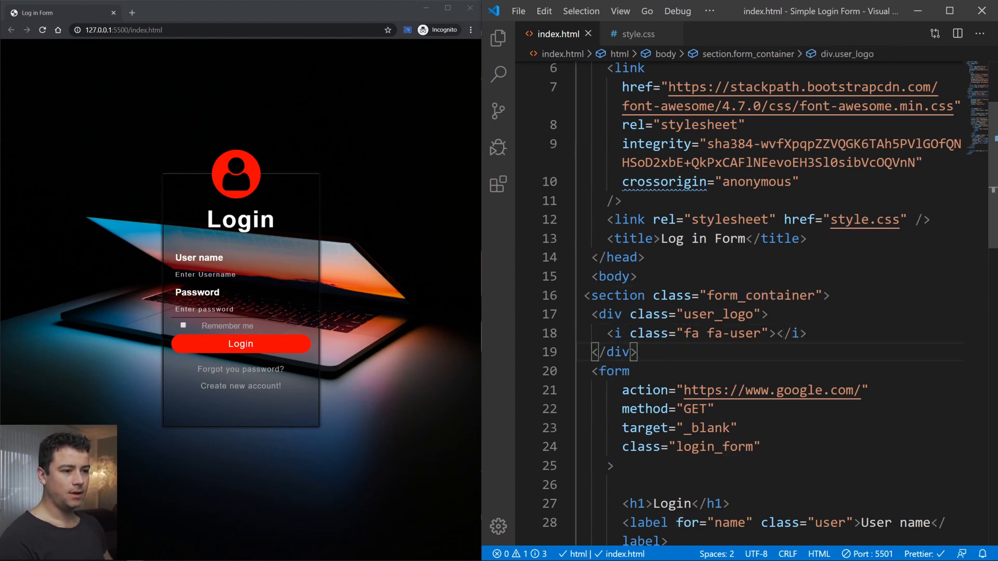
pyautogui.rightClick(614, 276)
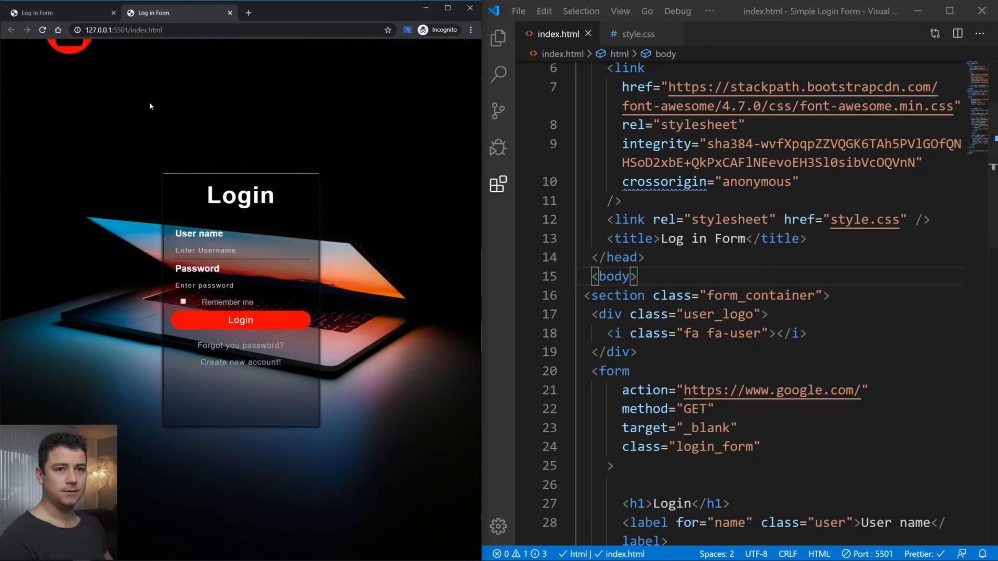
pyautogui.moveTo(211, 157)
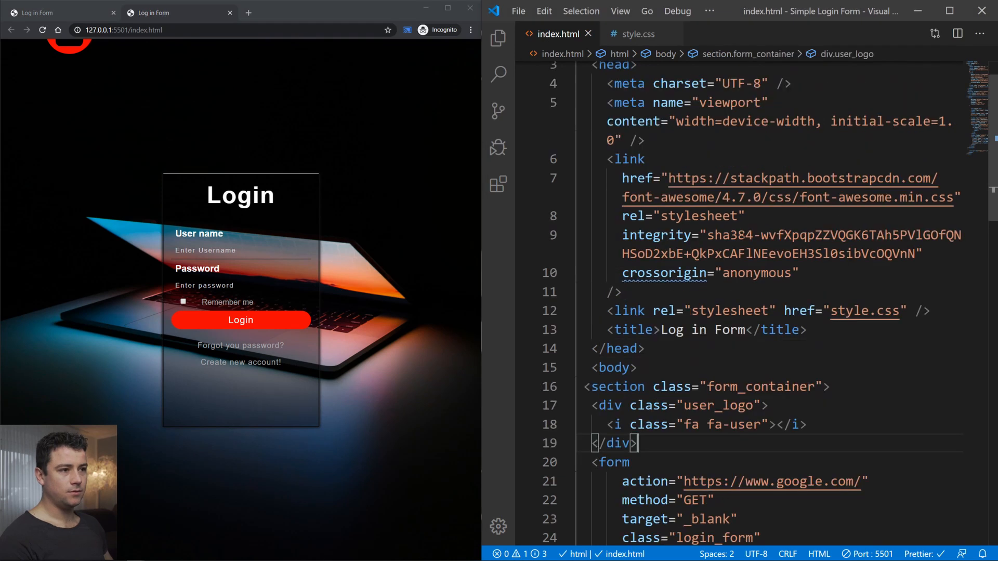
# In style.css add a /* Step 2 */ comment and a .form_container rule copied from .login_form.
pyautogui.click(634, 33)
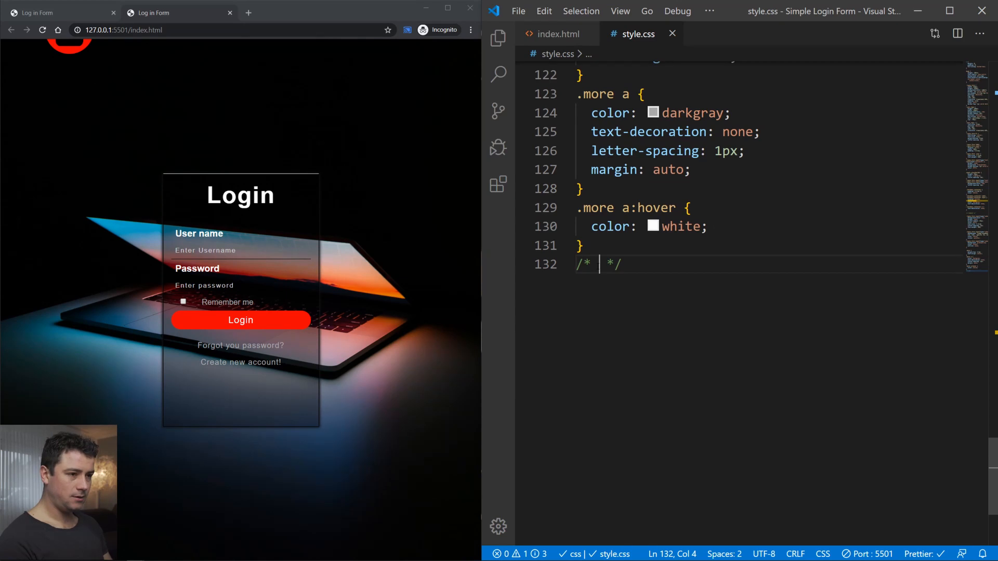
pyautogui.write('N')
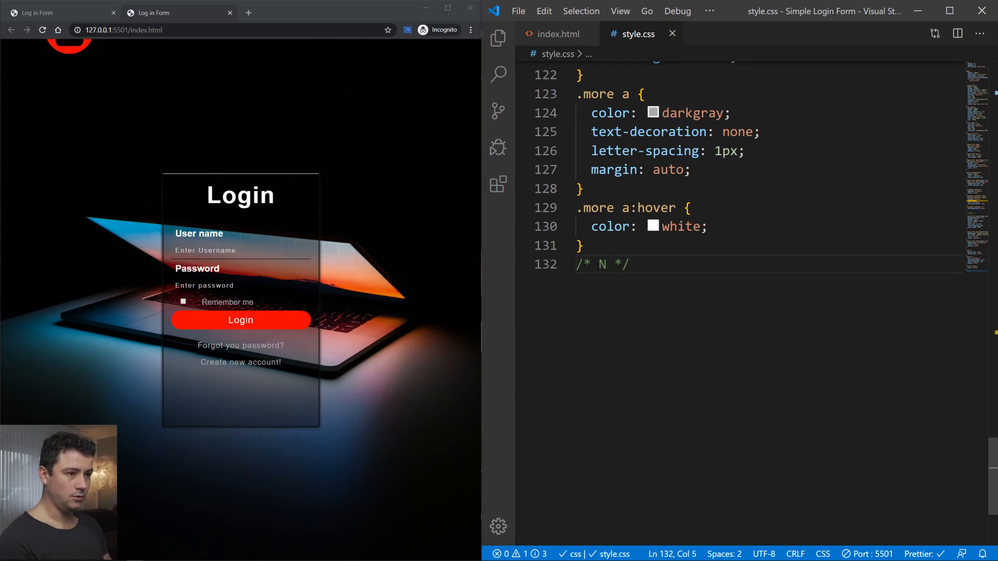
pyautogui.write('Steop')
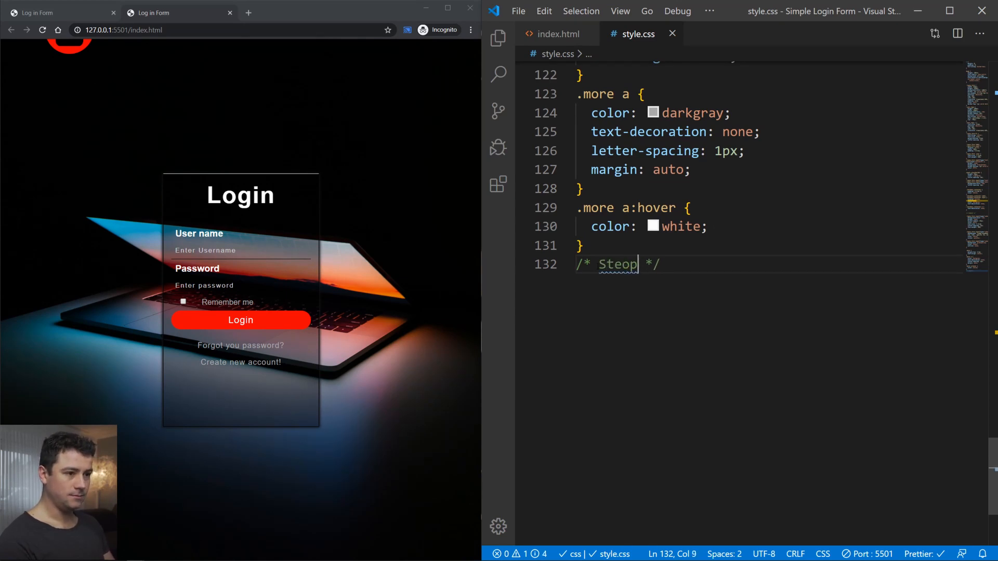
pyautogui.write('Step 2')
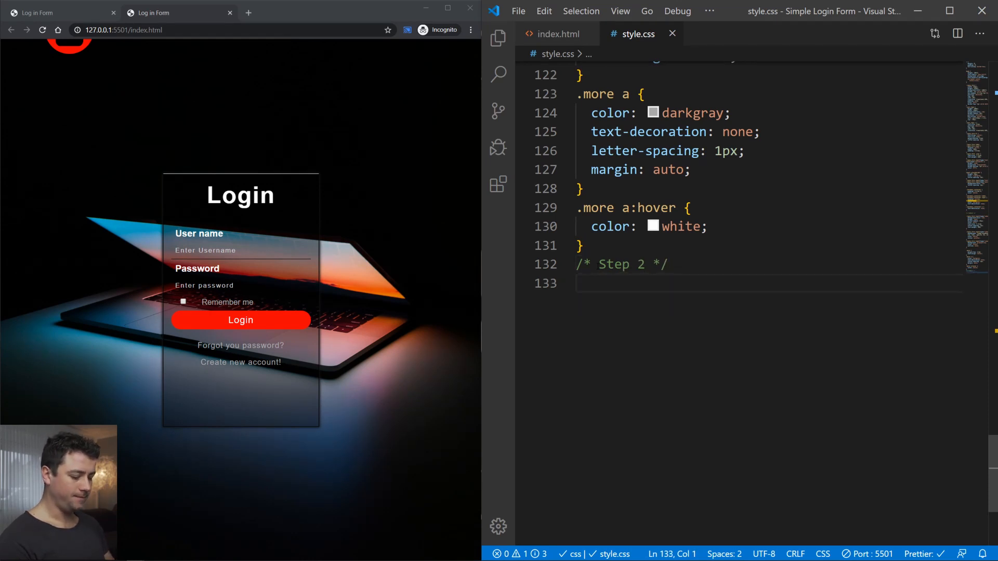
pyautogui.write('.form_container{')
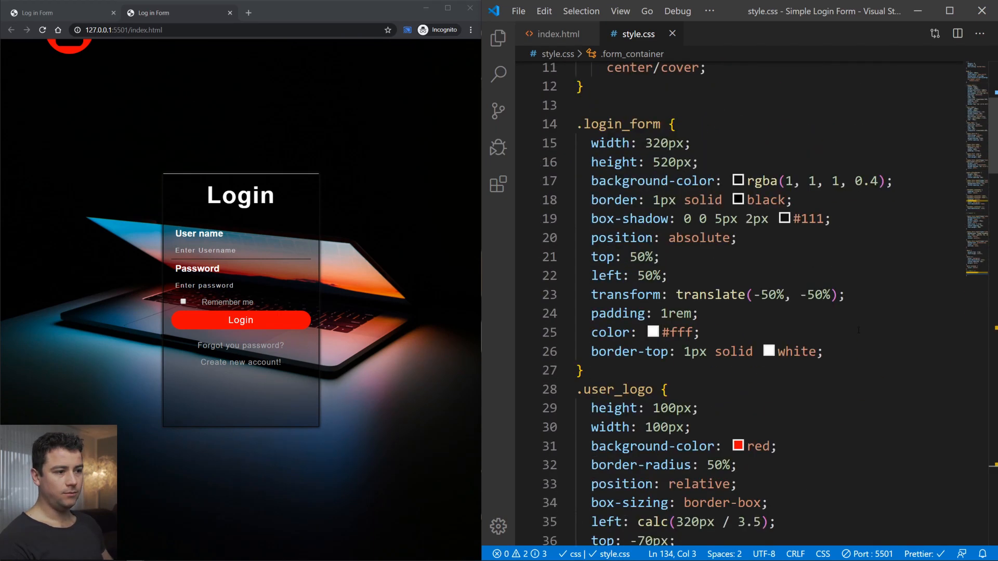
pyautogui.moveTo(591, 142); pyautogui.dragTo(822, 352)
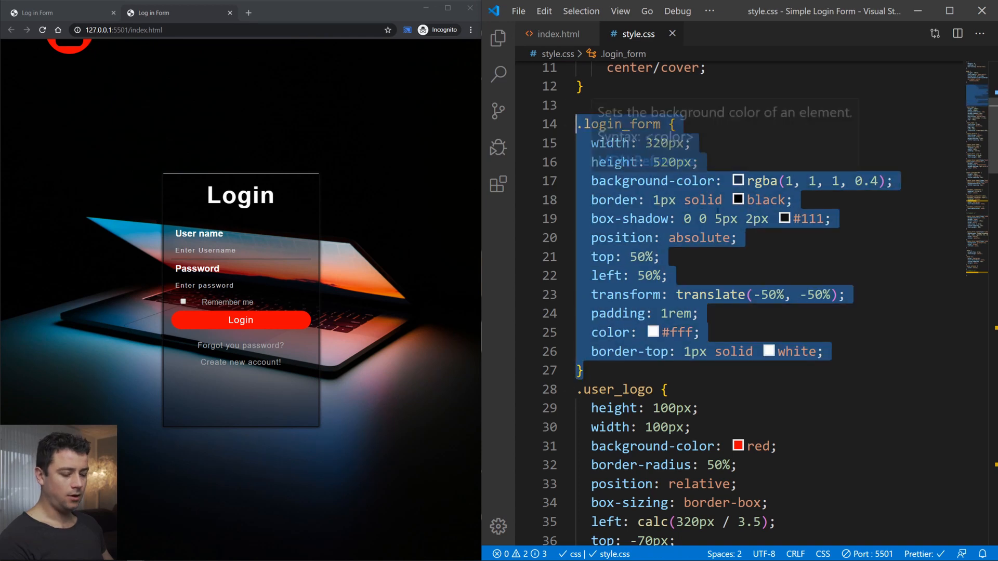
pyautogui.scroll(-3)
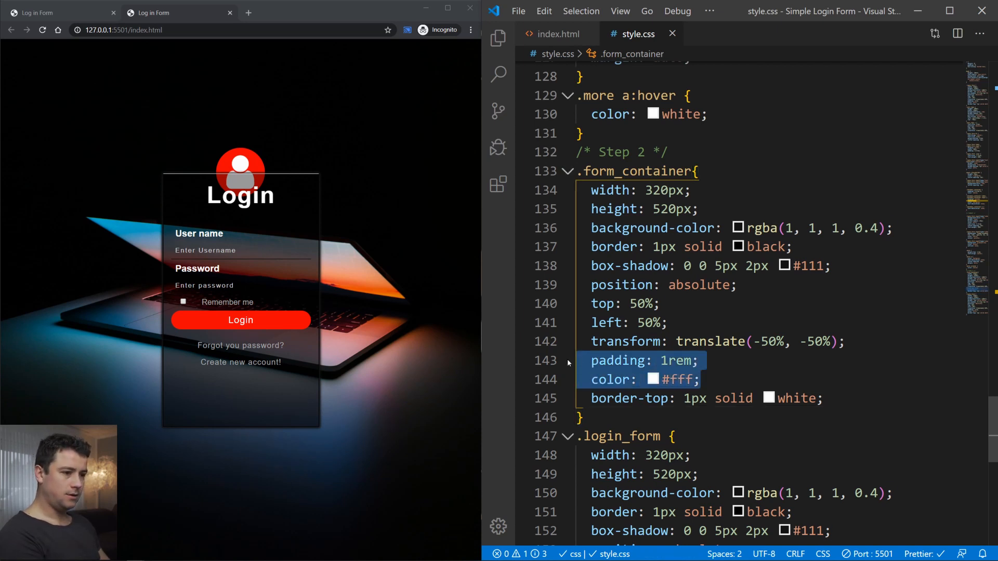
# Strip padding, color, background, border and box-shadow from .form_container, keeping size and centred positioning.
pyautogui.press('Delete')
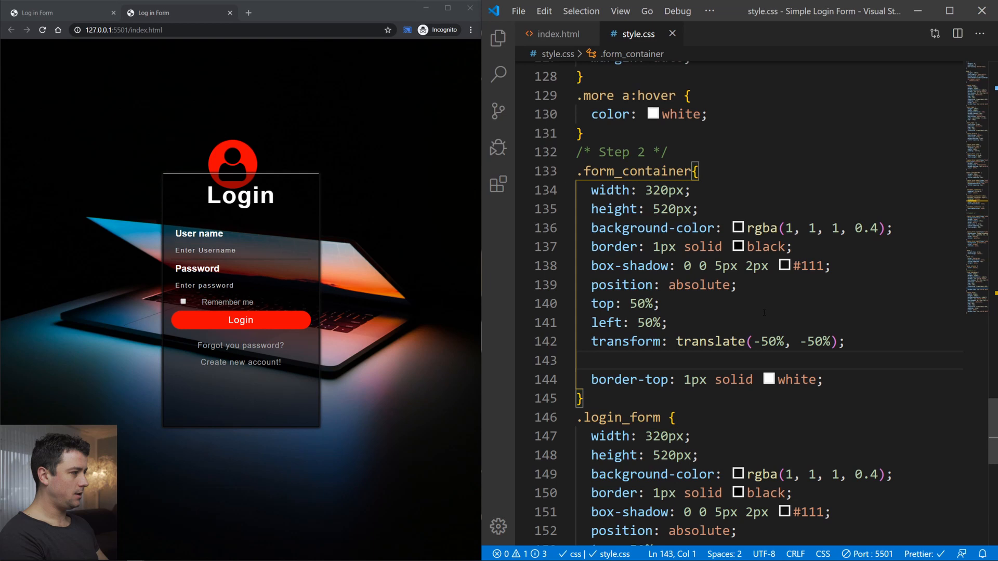
pyautogui.moveTo(590, 228); pyautogui.dragTo(831, 266)
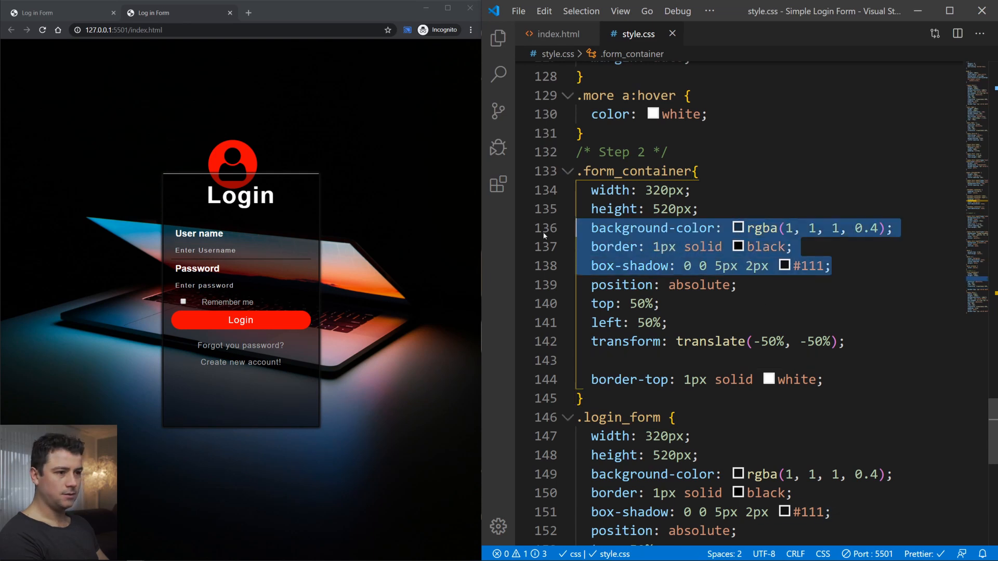
pyautogui.press('Delete')
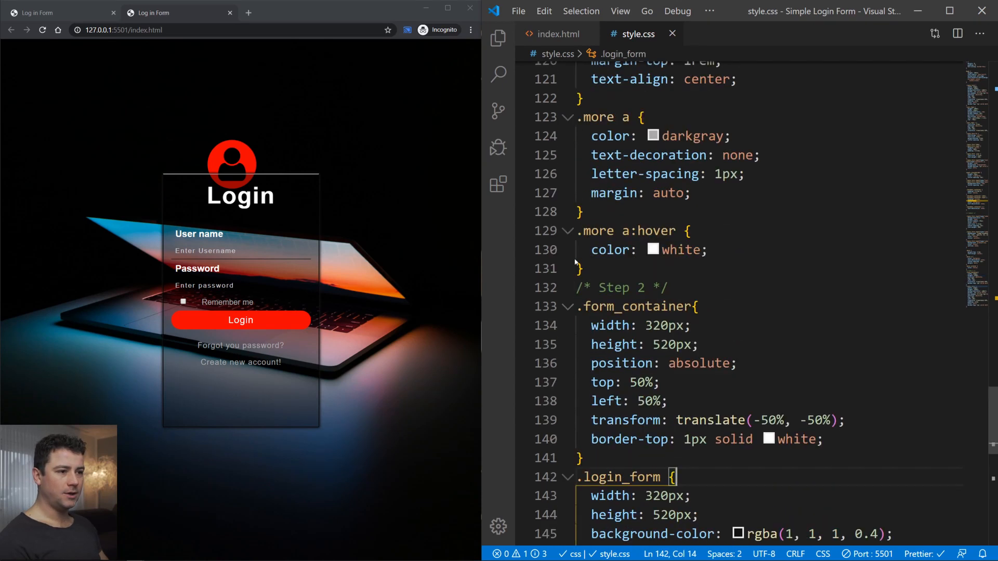
# Set .login_form width and height to 100%, top and left to 0px, and padding to 4rem 1rem.
pyautogui.scroll(-3)
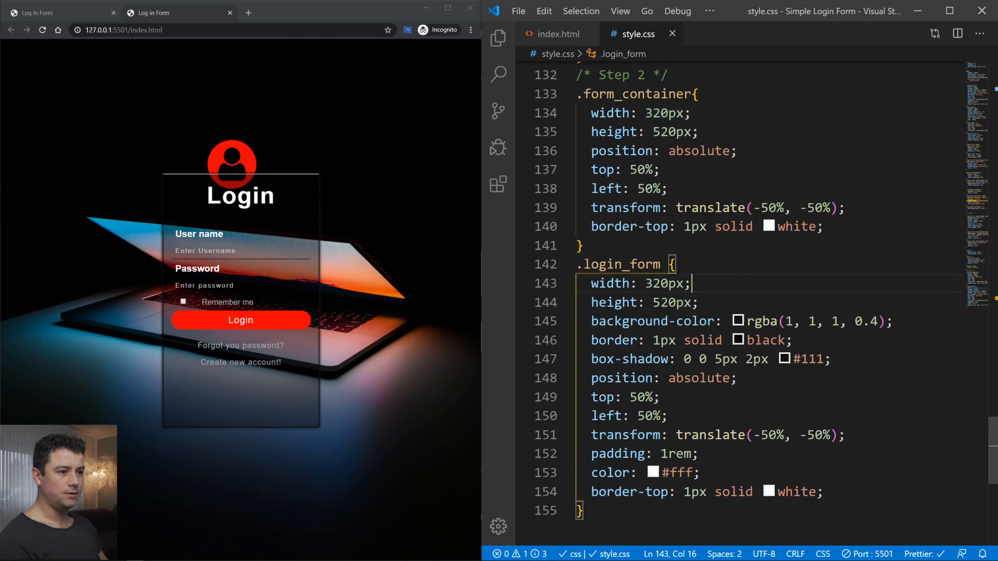
pyautogui.doubleClick(666, 283)
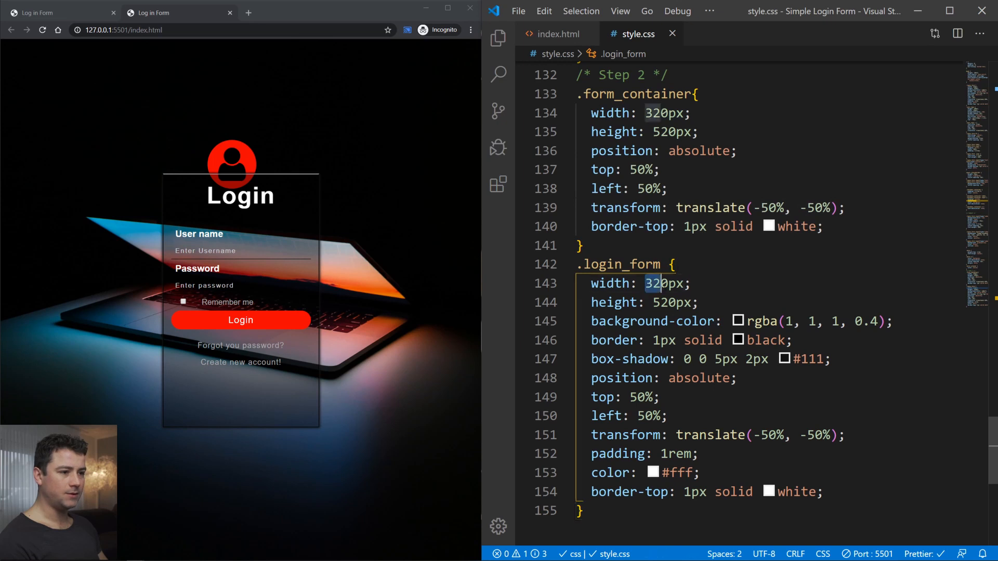
pyautogui.write('100')
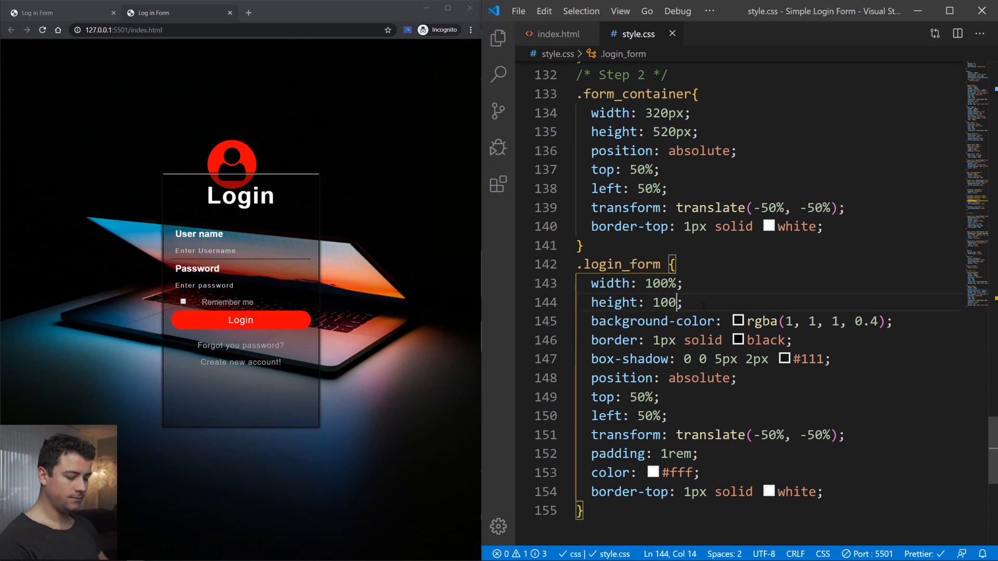
pyautogui.write('%;')
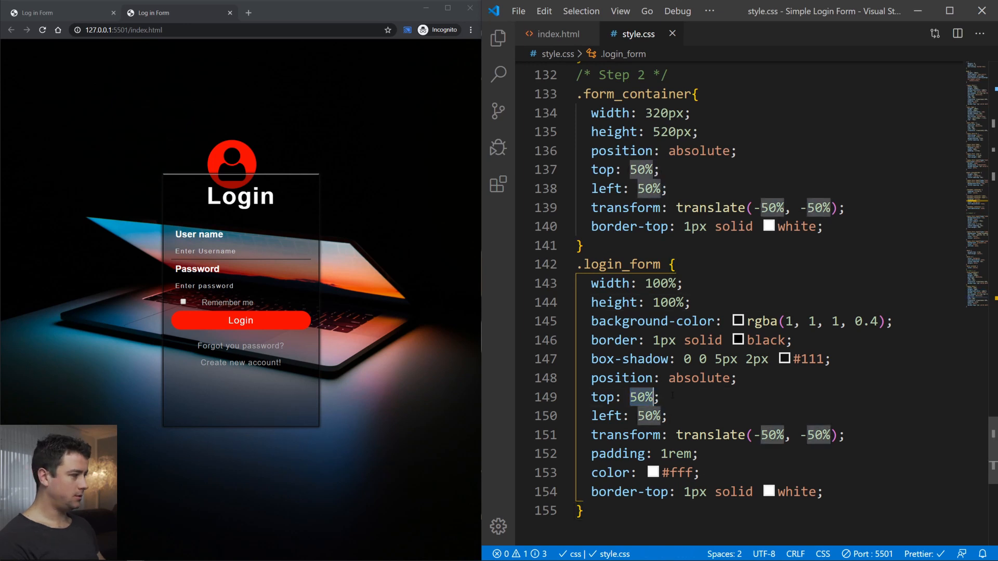
pyautogui.write('0px')
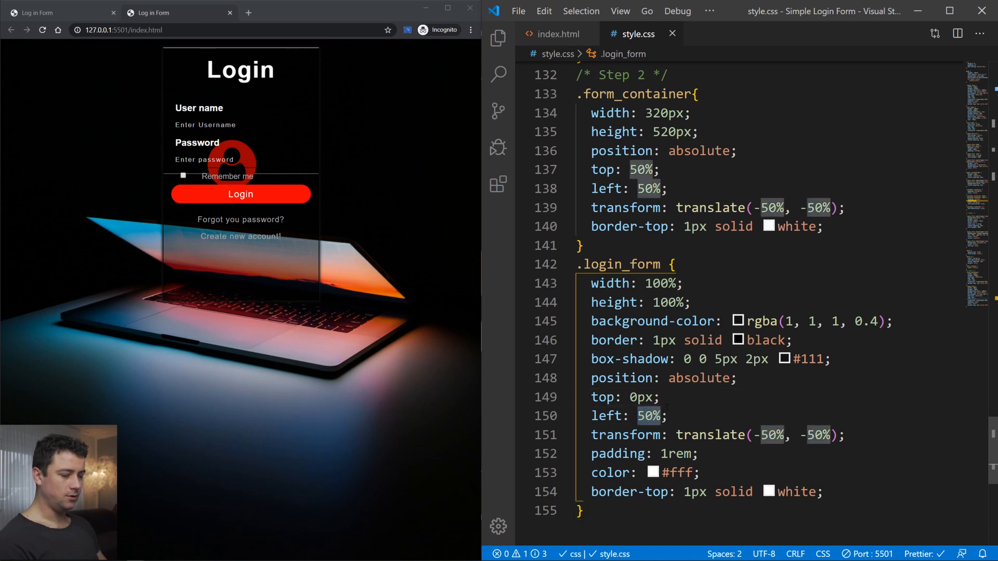
pyautogui.write('1')
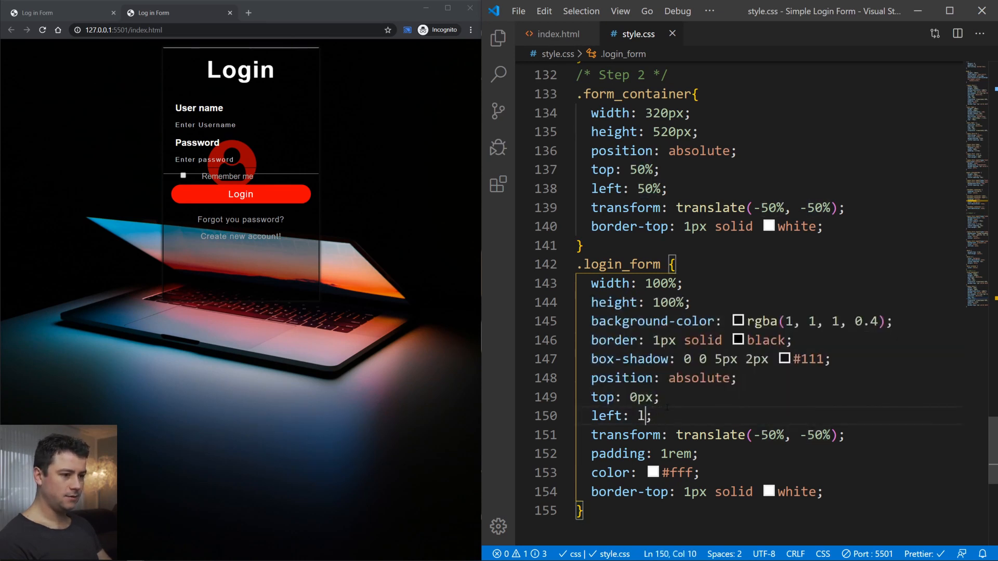
pyautogui.write('0px')
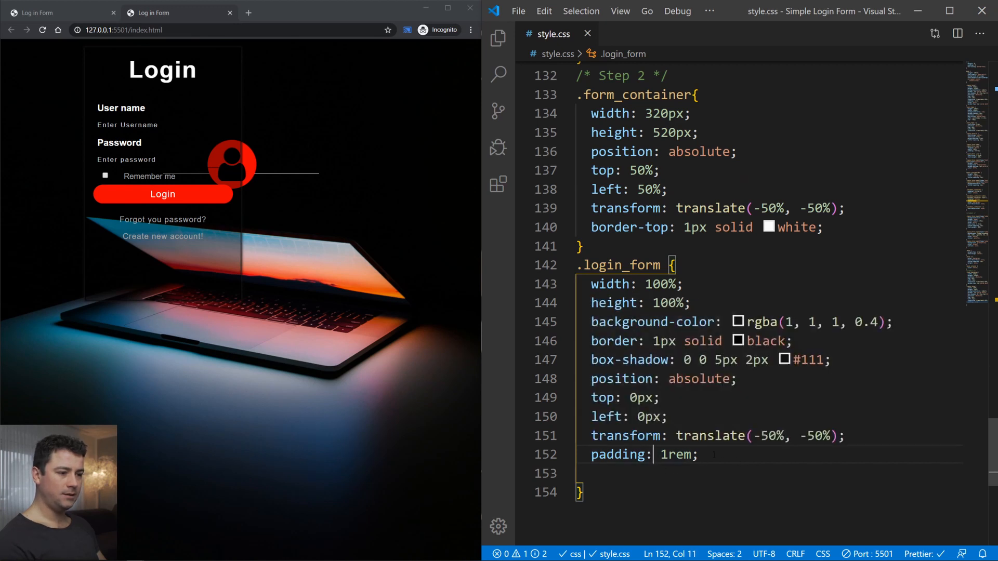
pyautogui.write('4re')
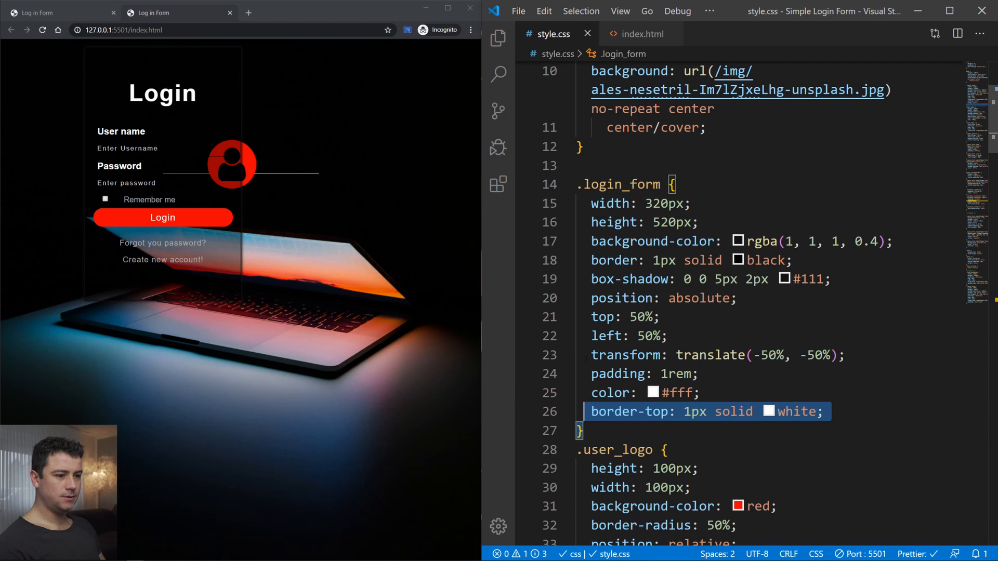
# Comment out the old login form rules.
pyautogui.press('ctrl+/')
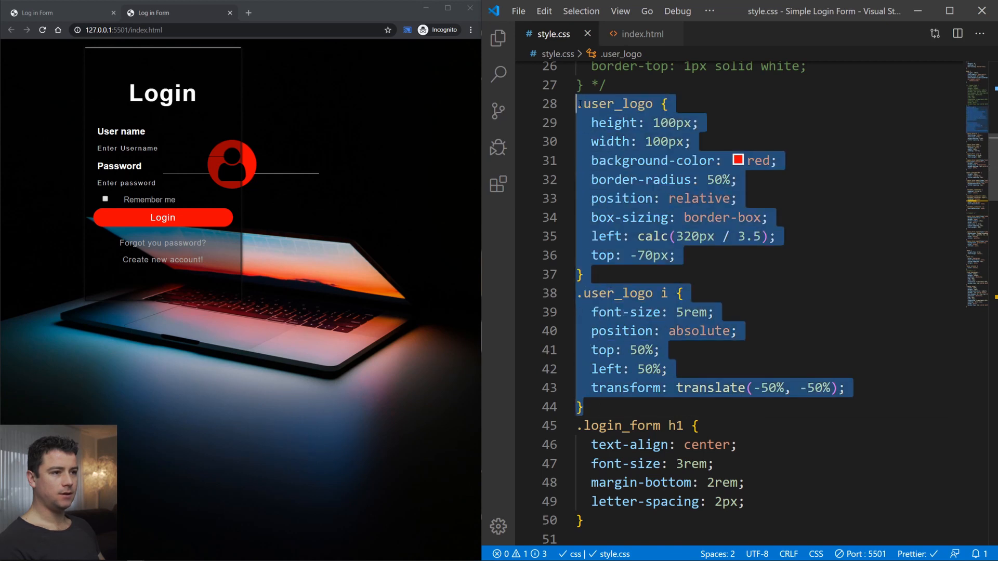
pyautogui.moveTo(543, 346)
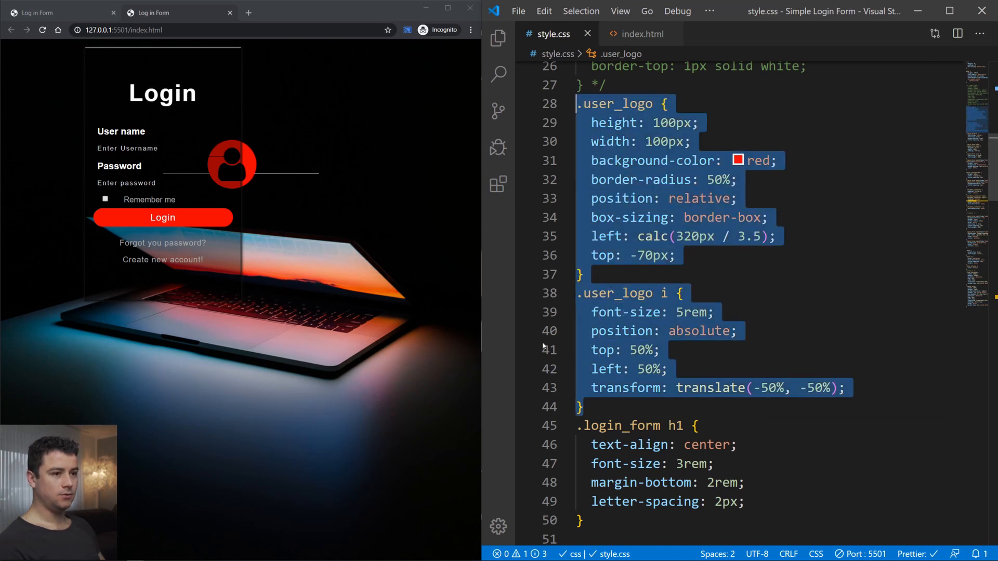
pyautogui.scroll(-3)
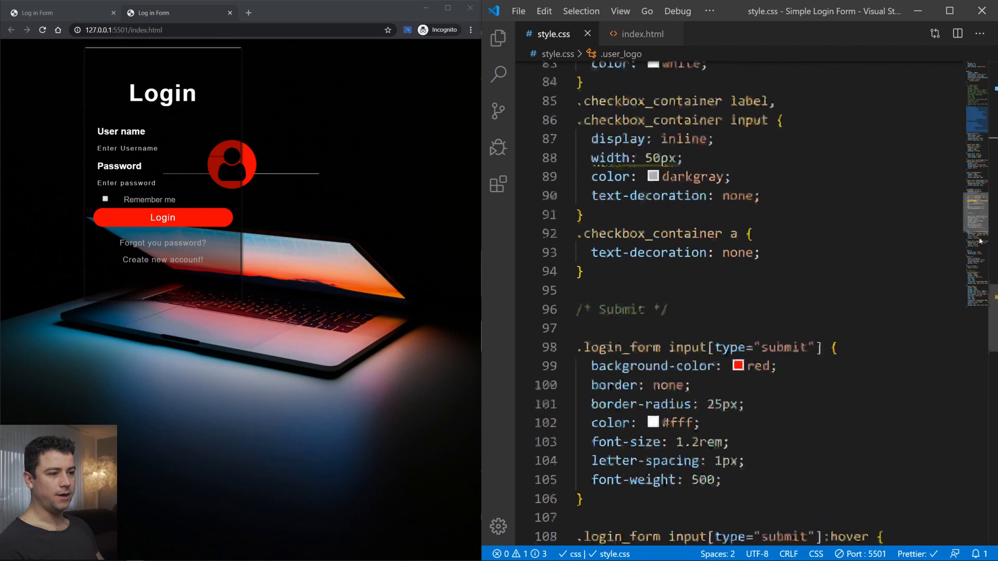
pyautogui.scroll(-3)
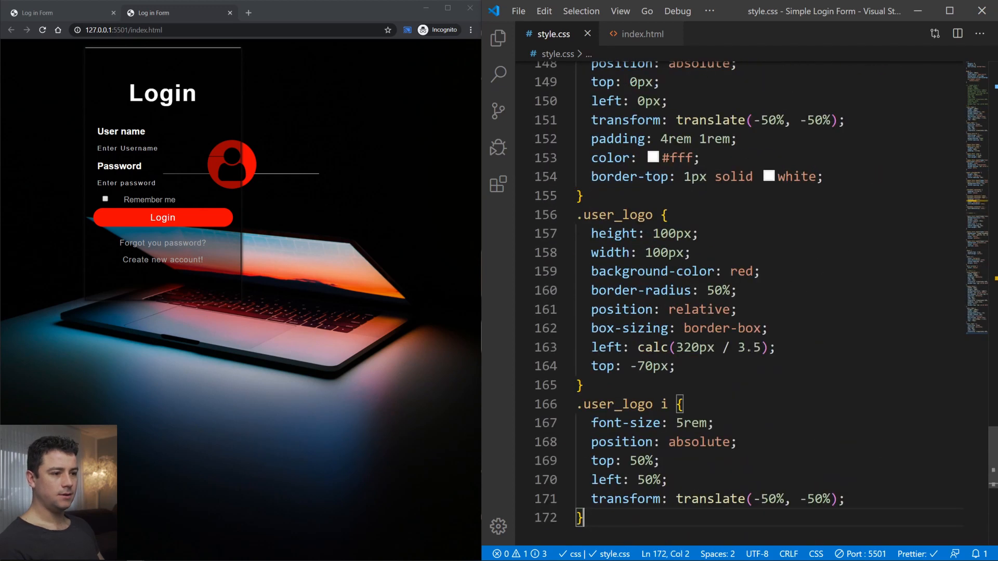
# Give .user_logo top: -50px, left: 100px, z-index: 1 and cursor: pointer.
pyautogui.moveTo(590, 348); pyautogui.dragTo(675, 366)
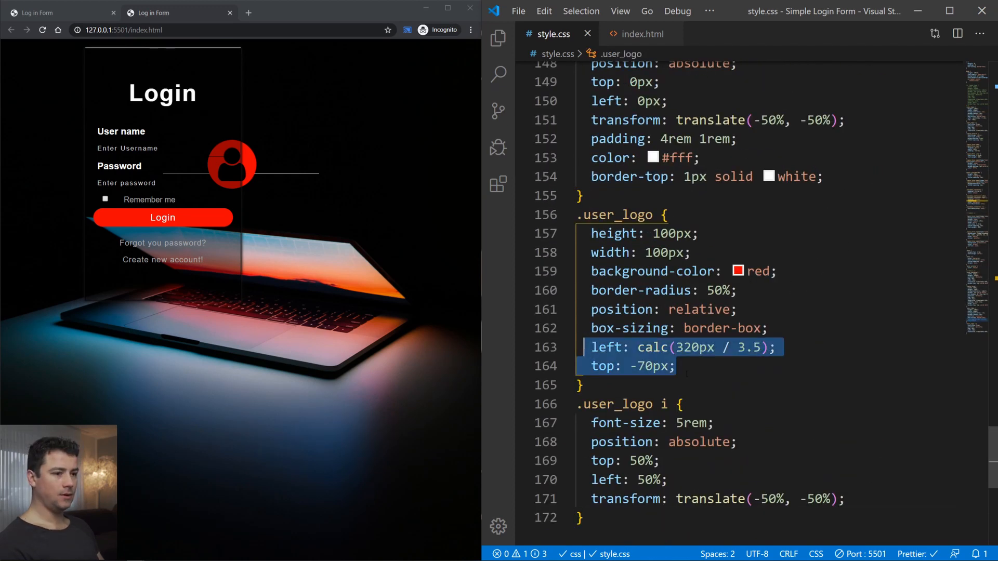
pyautogui.write('top: -50;')
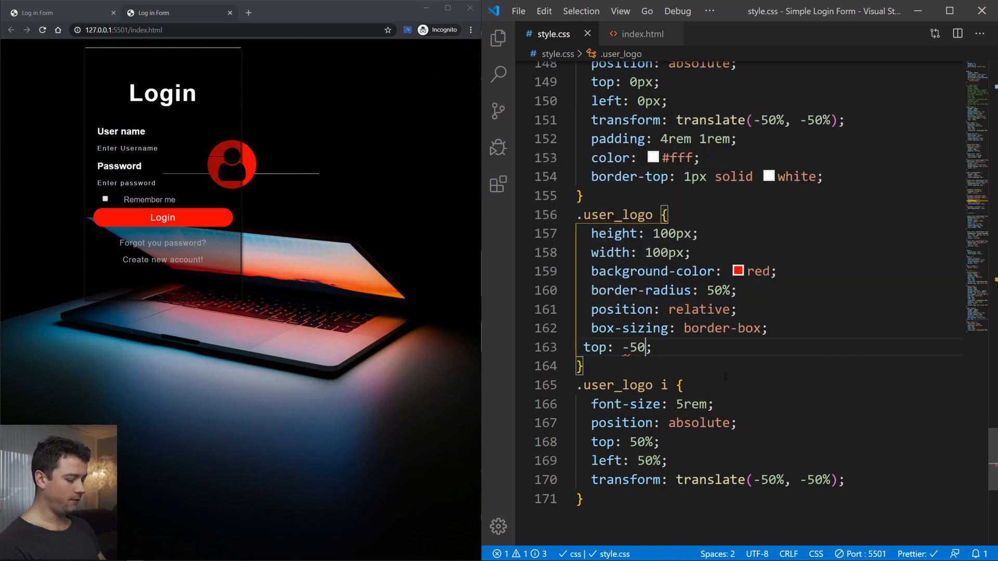
pyautogui.write('px;')
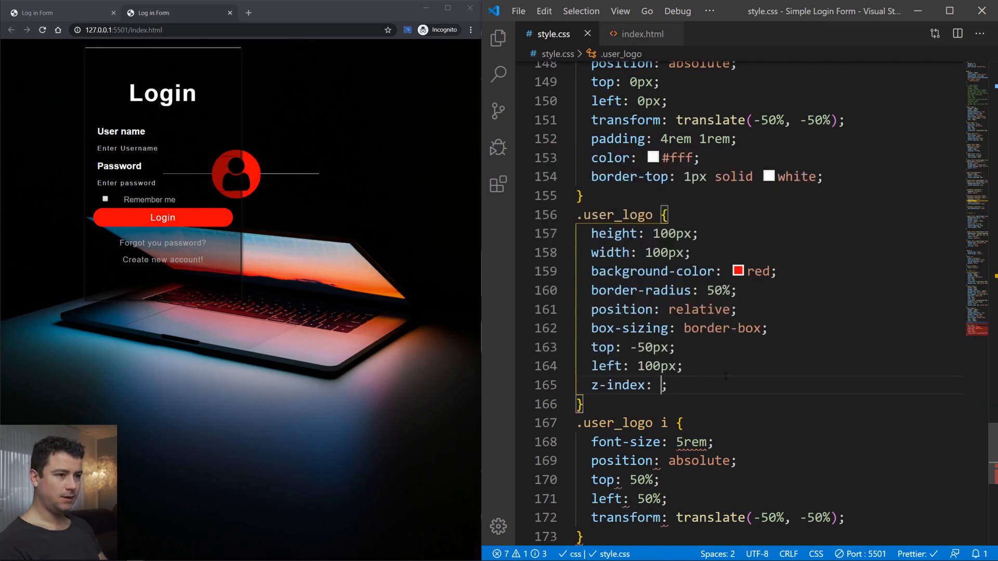
pyautogui.write('cursor: ;')
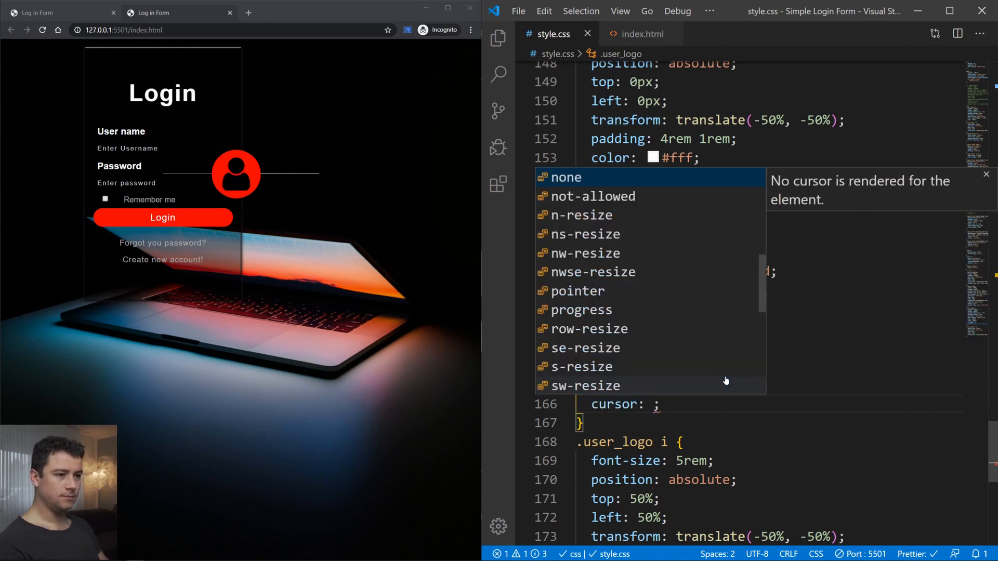
pyautogui.click(578, 291)
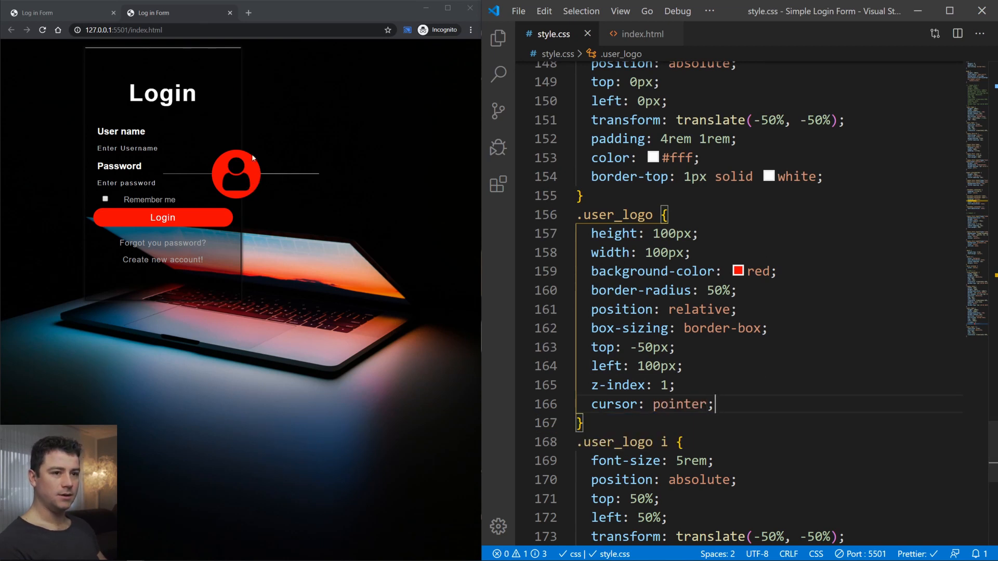
pyautogui.scroll(-3)
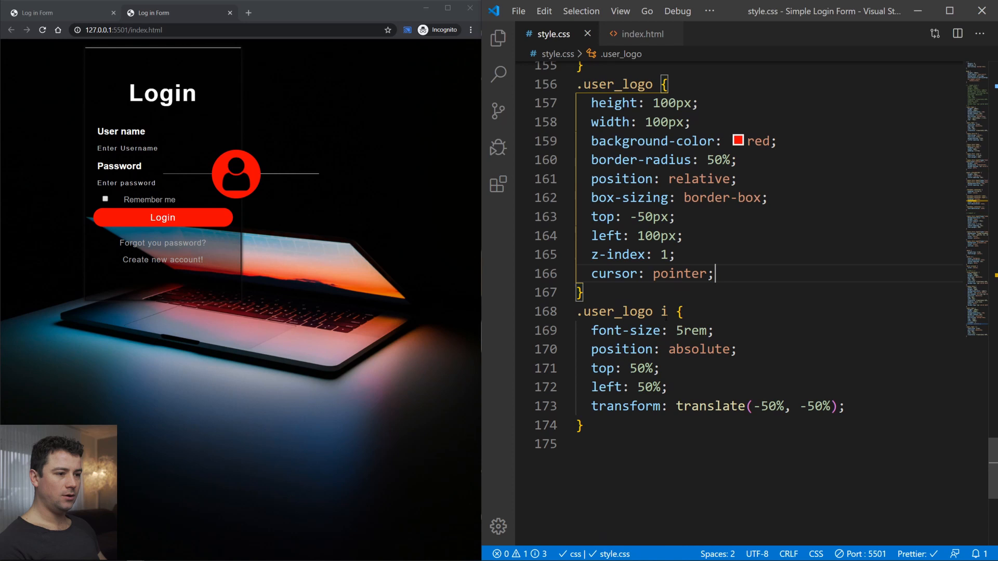
# Replace the .user_logo i rule with .user_logo:hover i setting color: white, and drop the form's transform.
pyautogui.moveTo(592, 331); pyautogui.dragTo(582, 425)
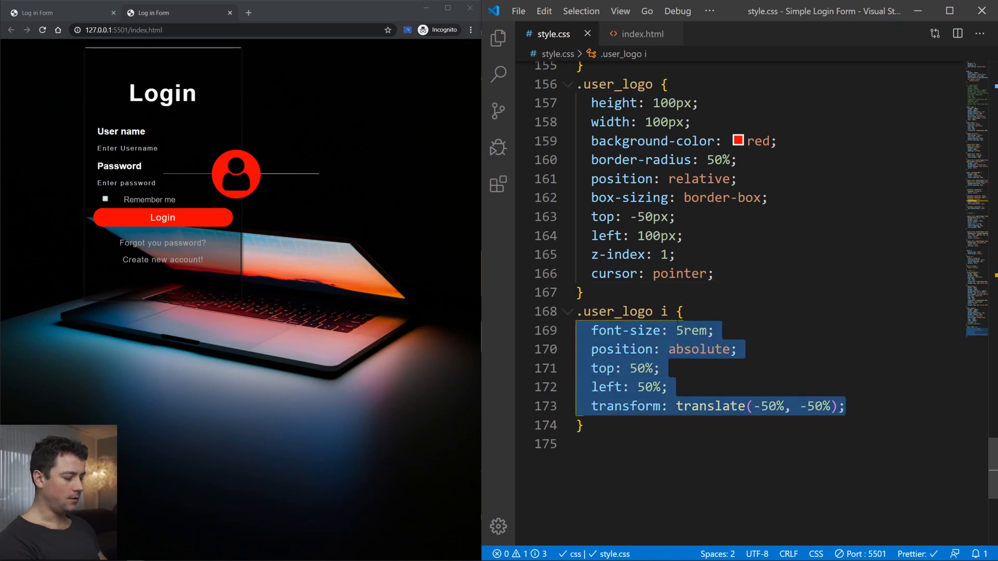
pyautogui.press('Delete')
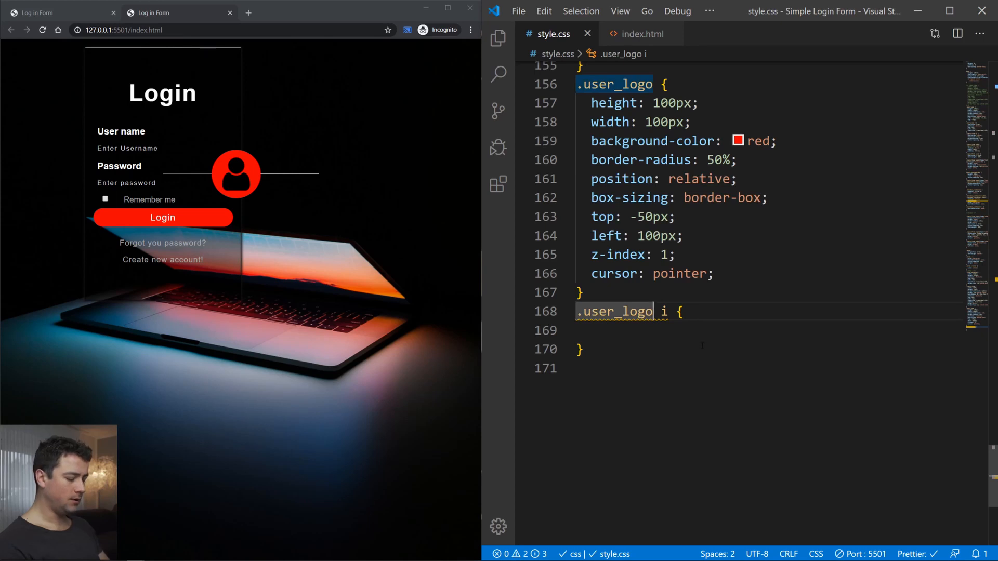
pyautogui.write(':go')
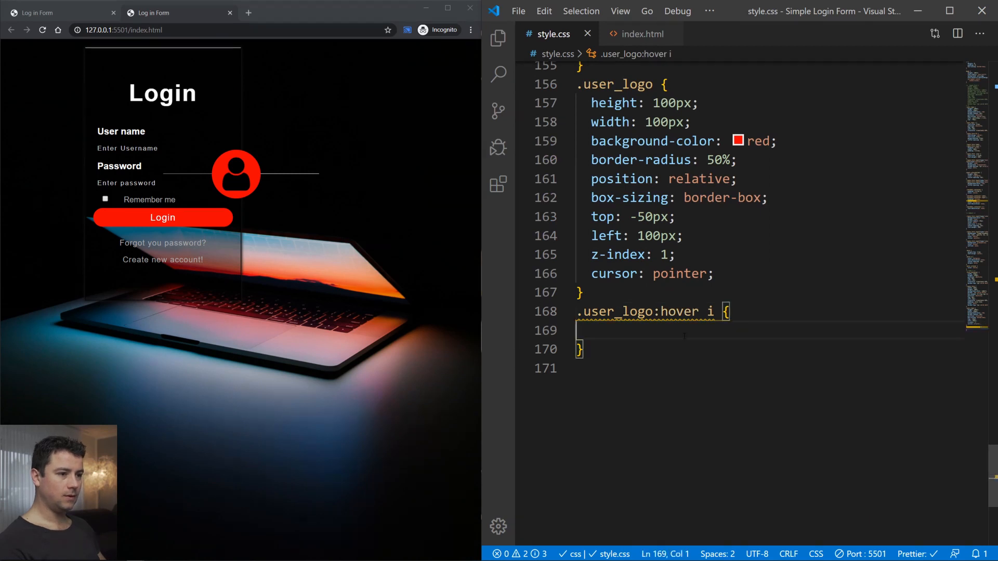
pyautogui.write('color')
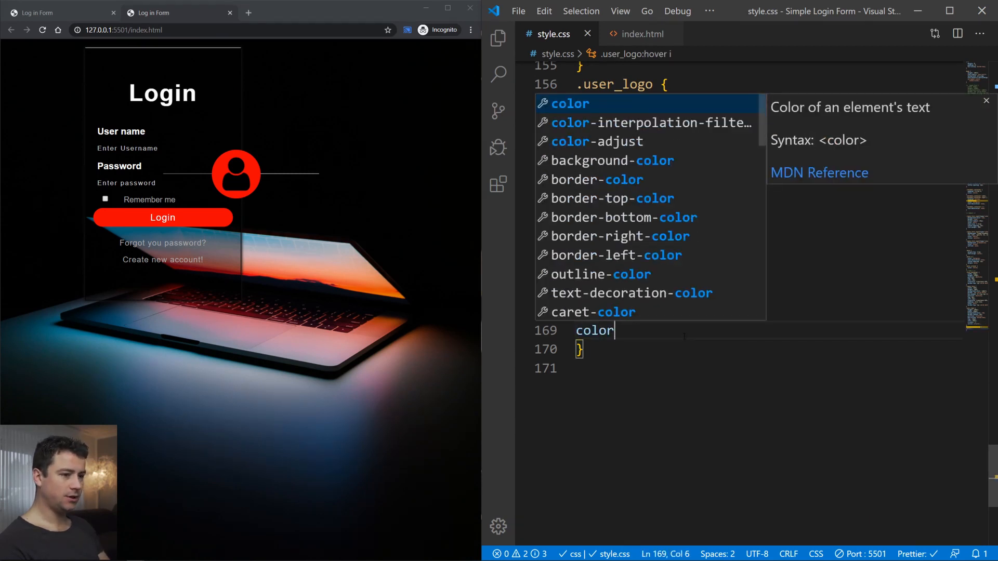
pyautogui.write('wh')
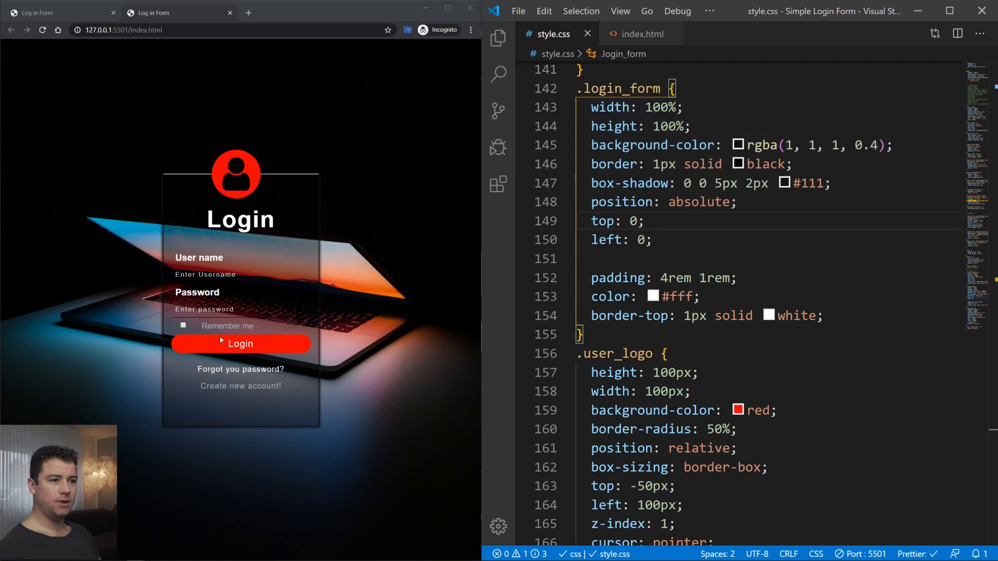
pyautogui.moveTo(295, 134)
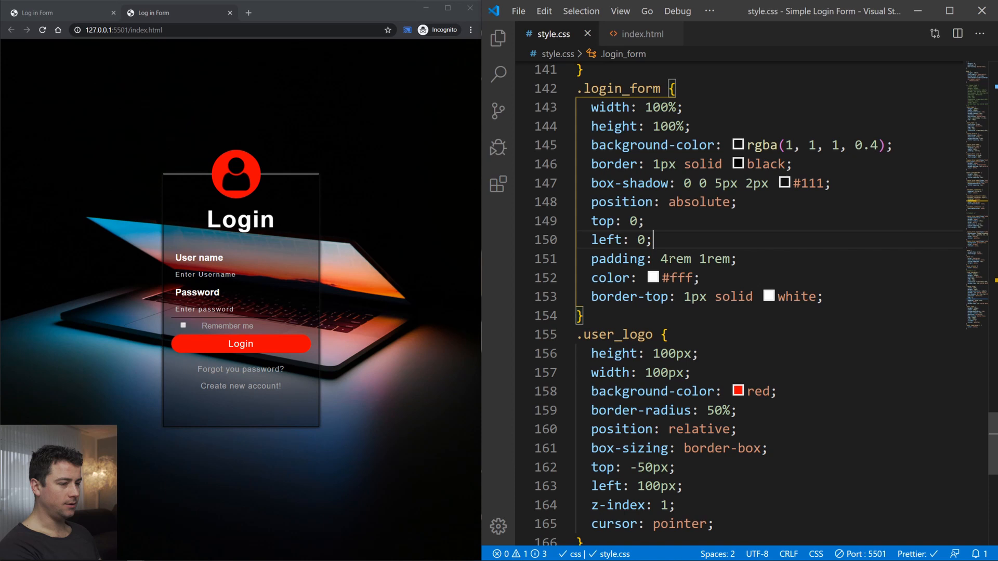
pyautogui.scroll(-3)
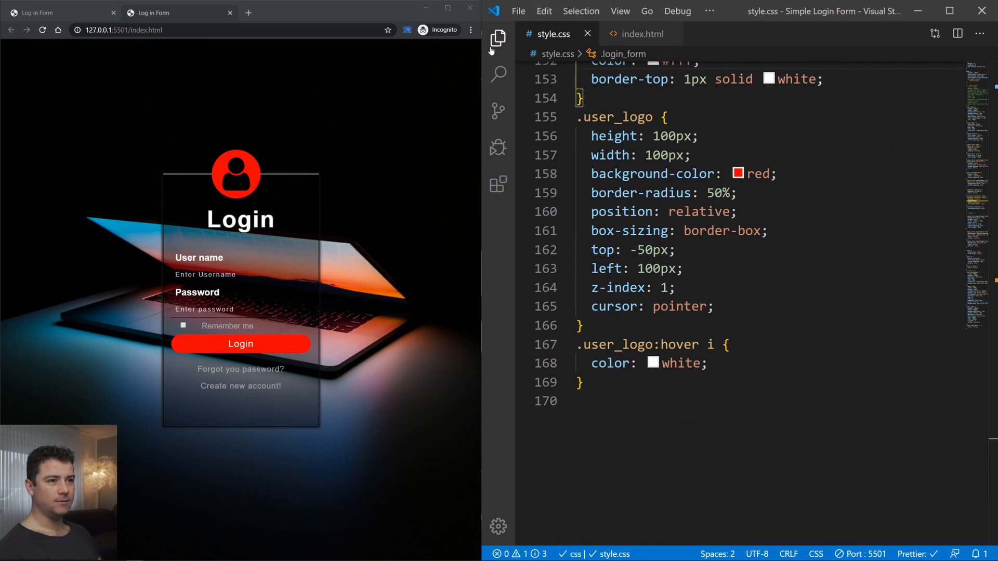
pyautogui.click(498, 39)
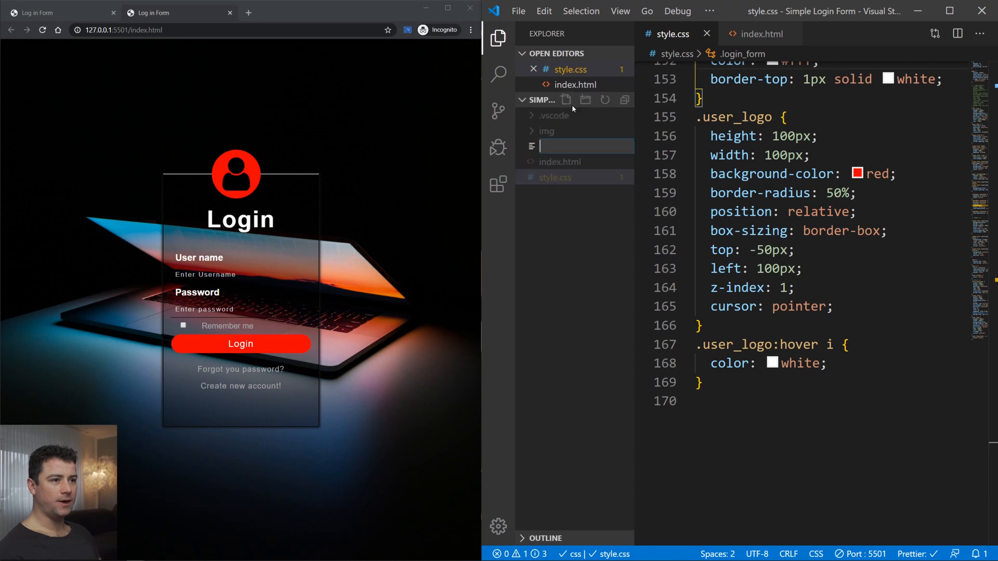
pyautogui.write('app.js')
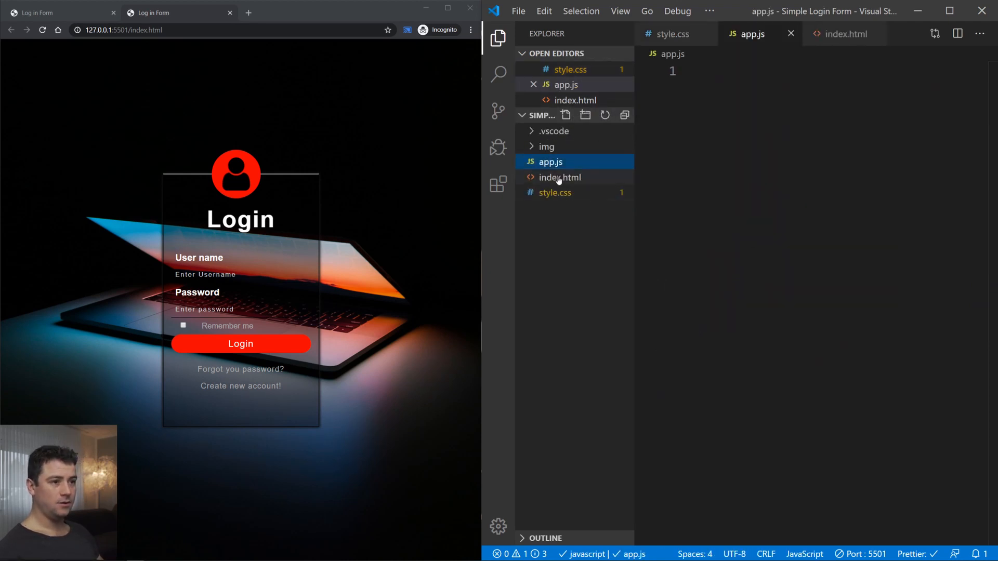
pyautogui.click(559, 176)
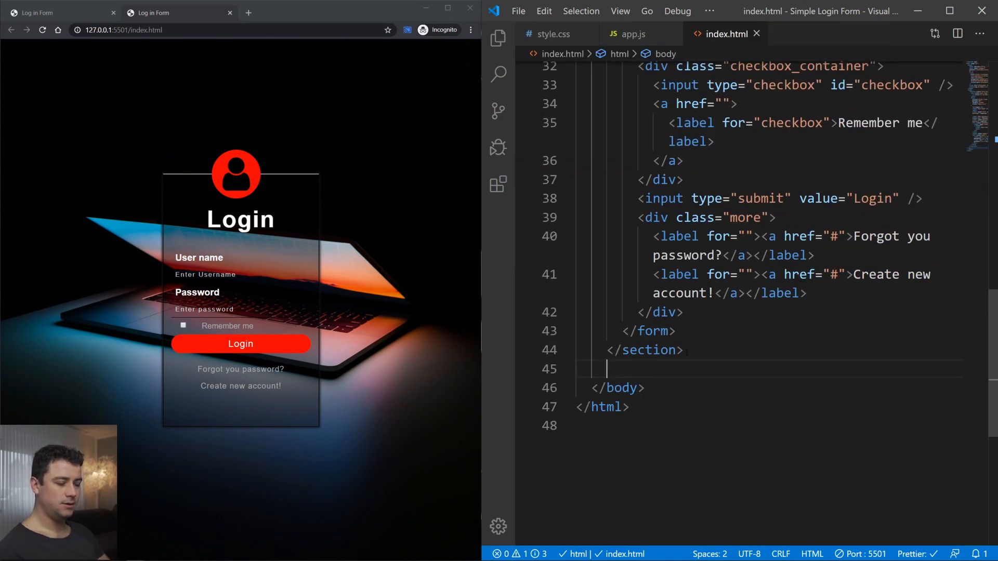
pyautogui.write('scr')
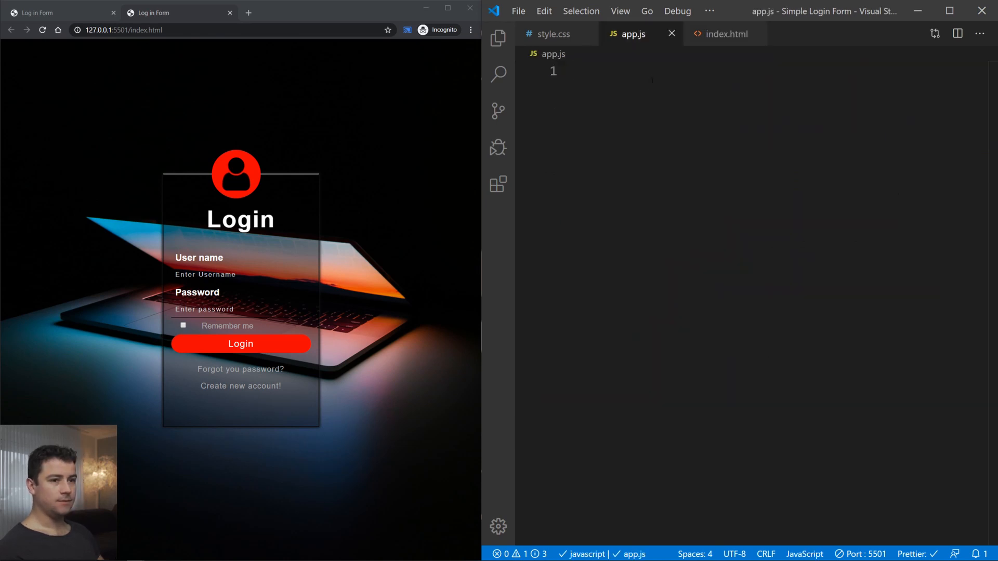
pyautogui.click(725, 33)
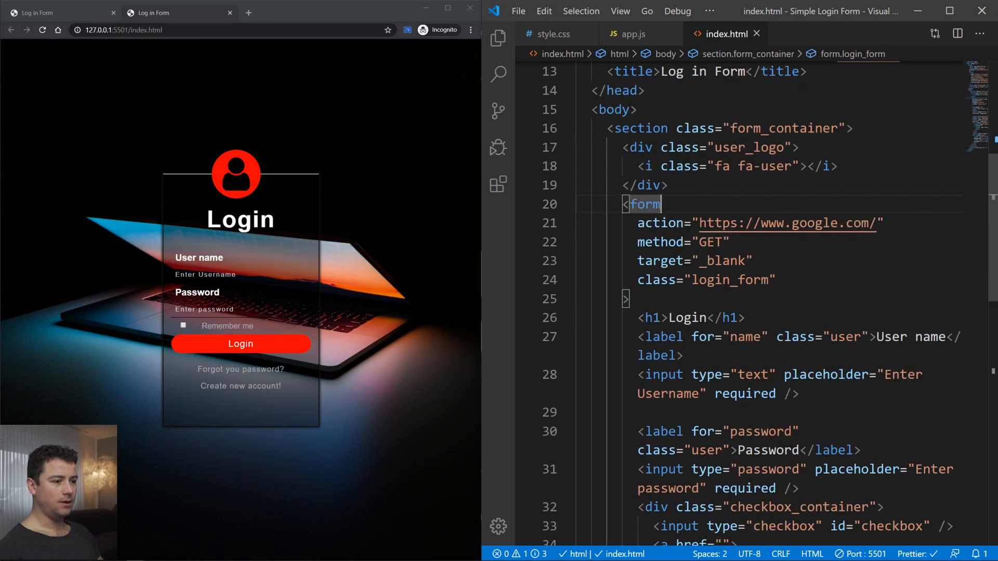
pyautogui.doubleClick(733, 282)
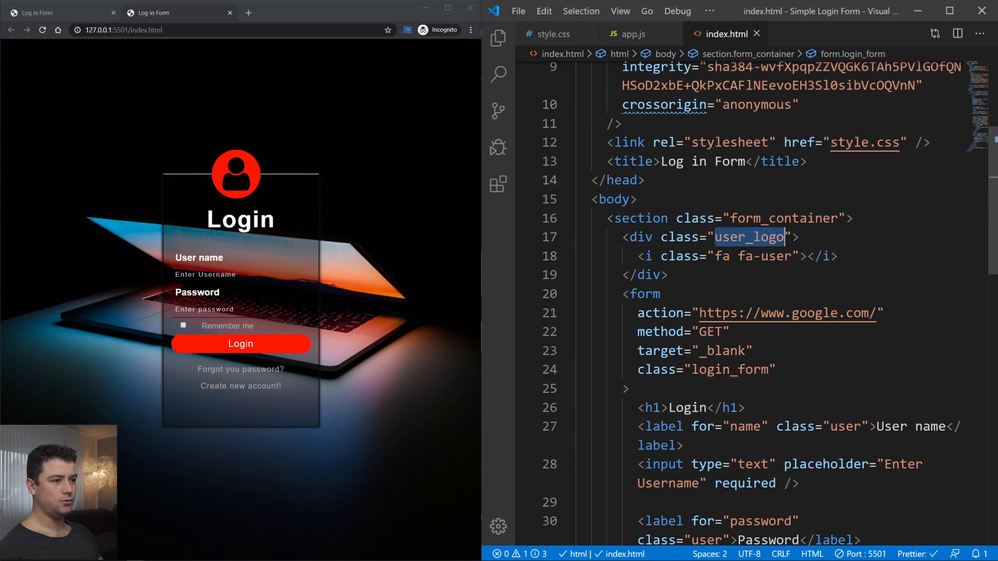
# In app.js declare const logo = document.querySelector('.user_logo').
pyautogui.click(634, 33)
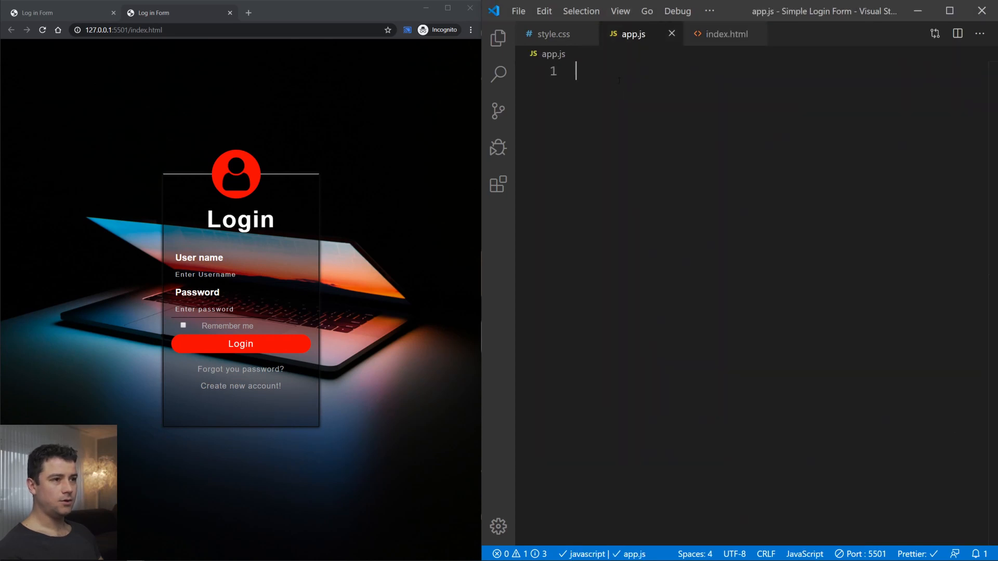
pyautogui.write('const')
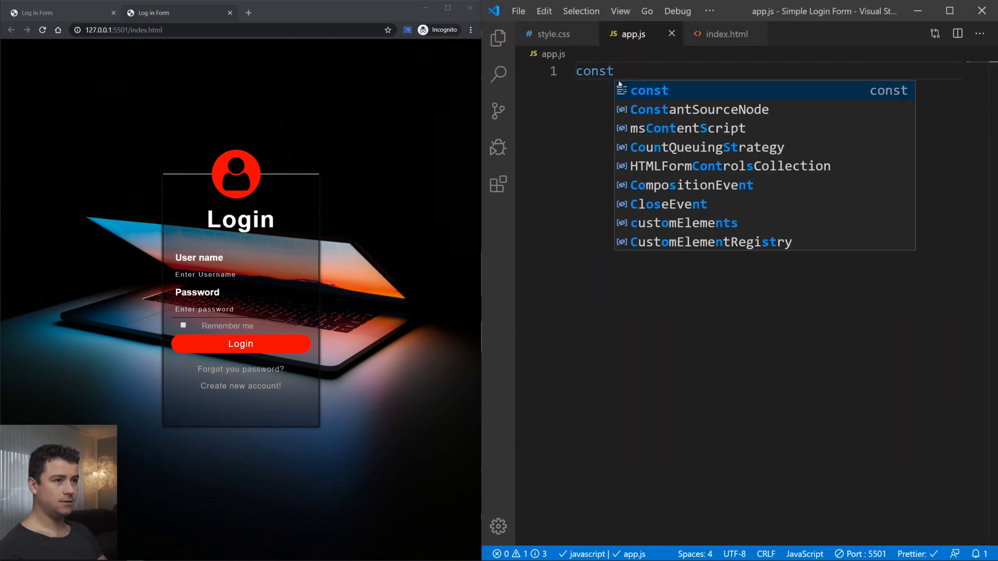
pyautogui.write('logo')
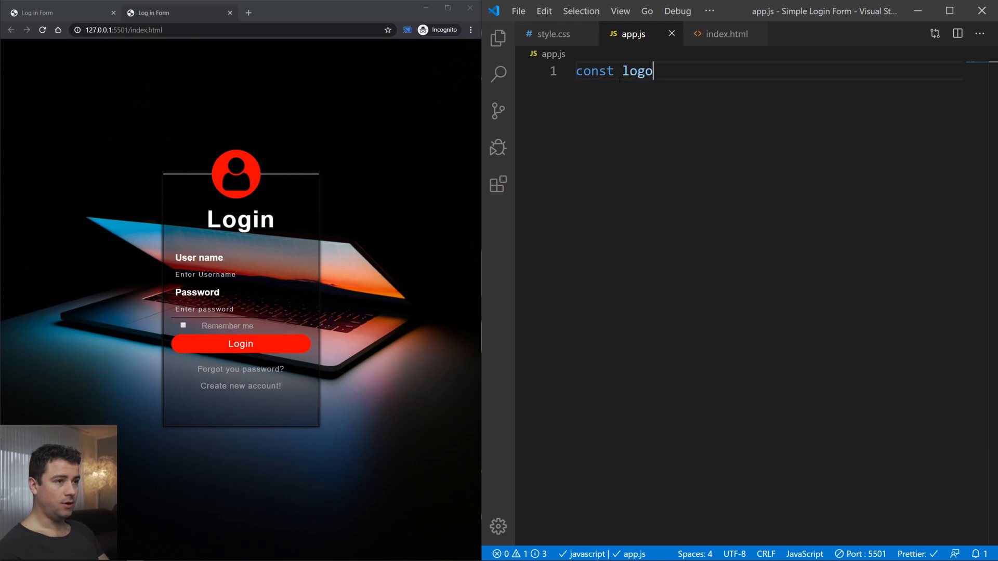
pyautogui.write('=docm')
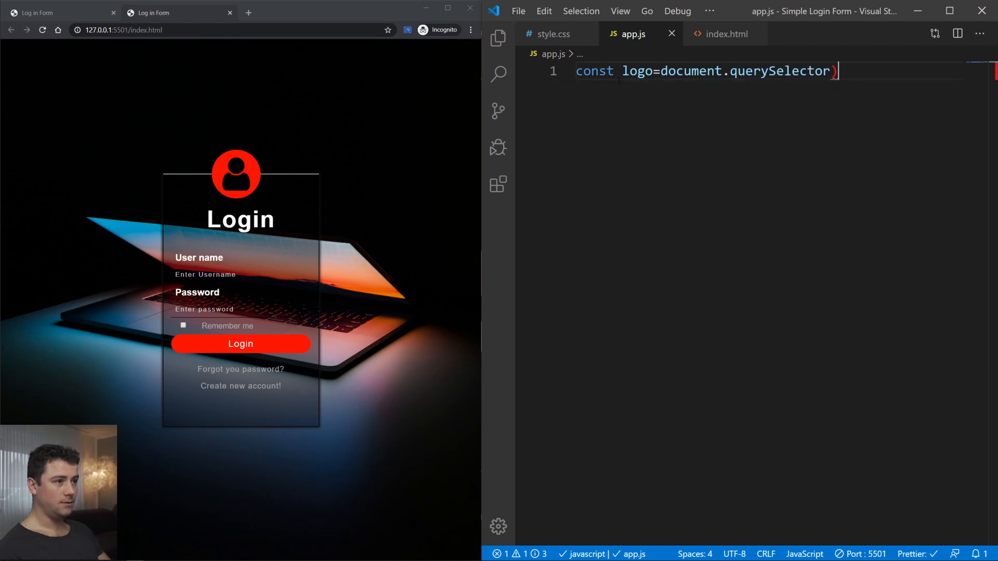
pyautogui.write("('')")
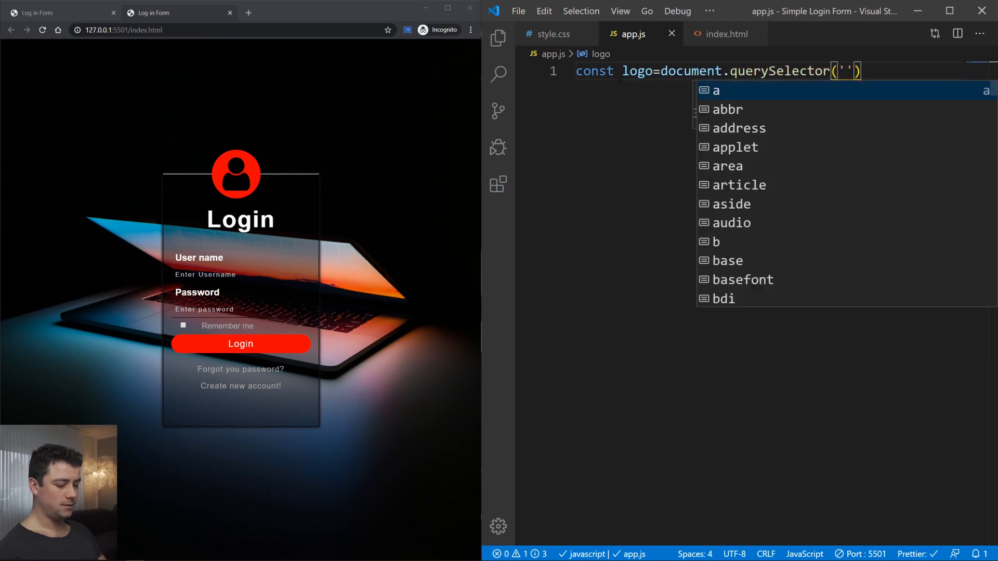
pyautogui.write('user_logo')
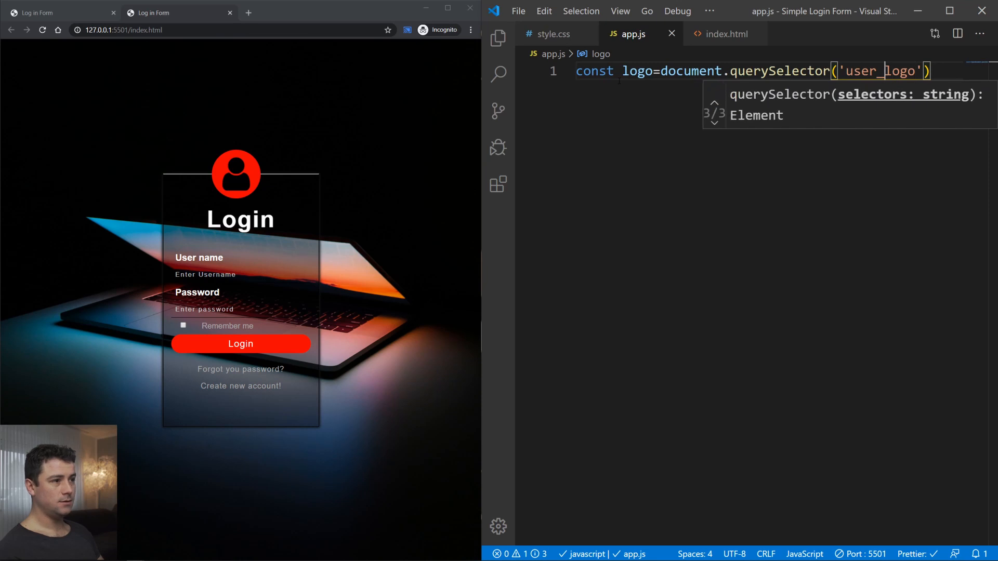
pyautogui.write('.')
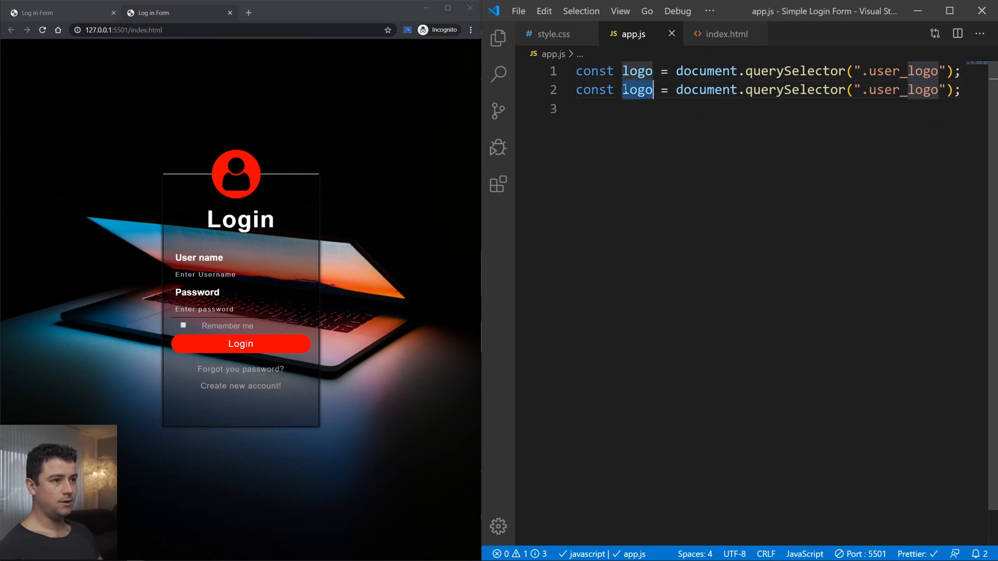
# Declare const form = document.querySelector('.login_form').
pyautogui.write('form')
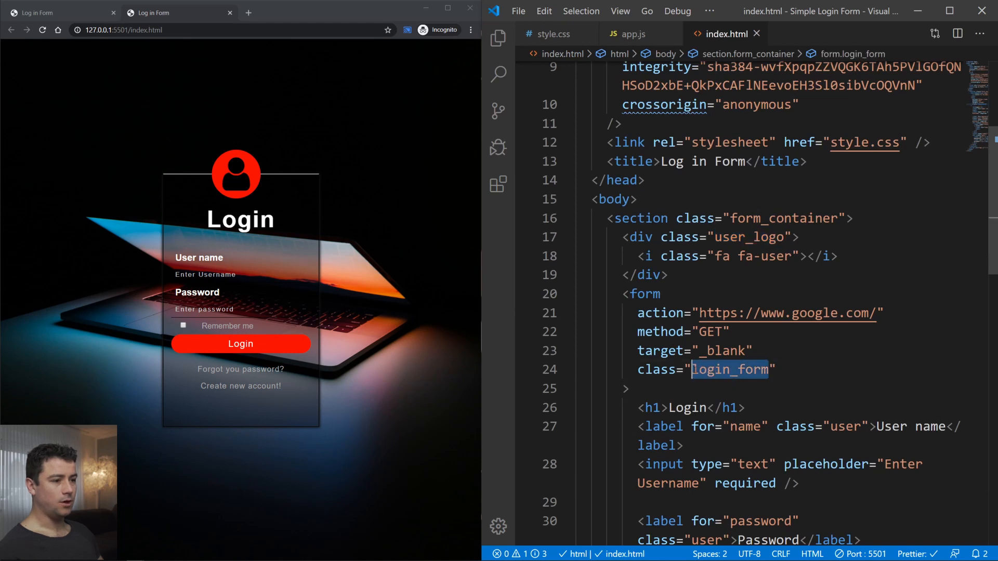
pyautogui.click(632, 34)
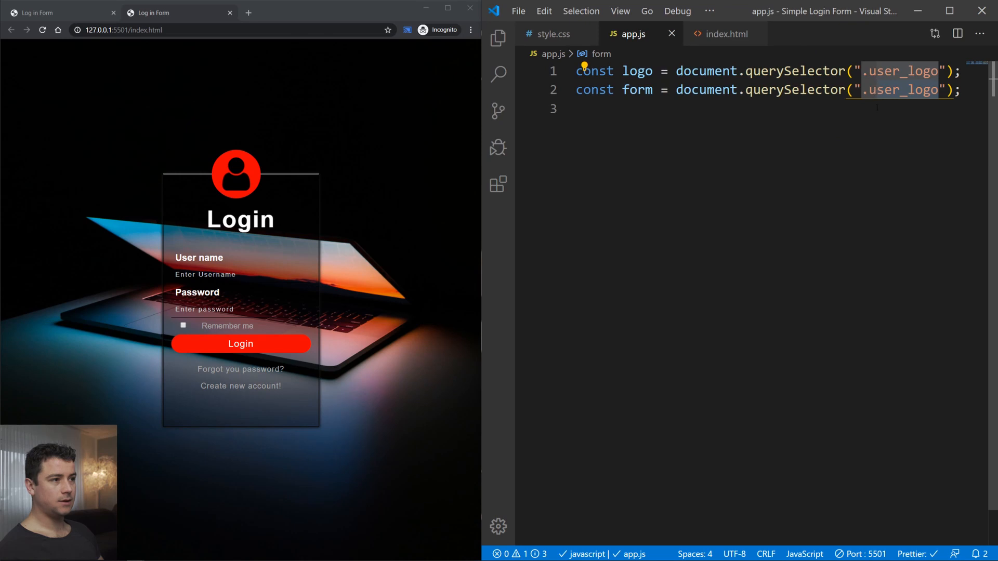
pyautogui.write('.login_form')
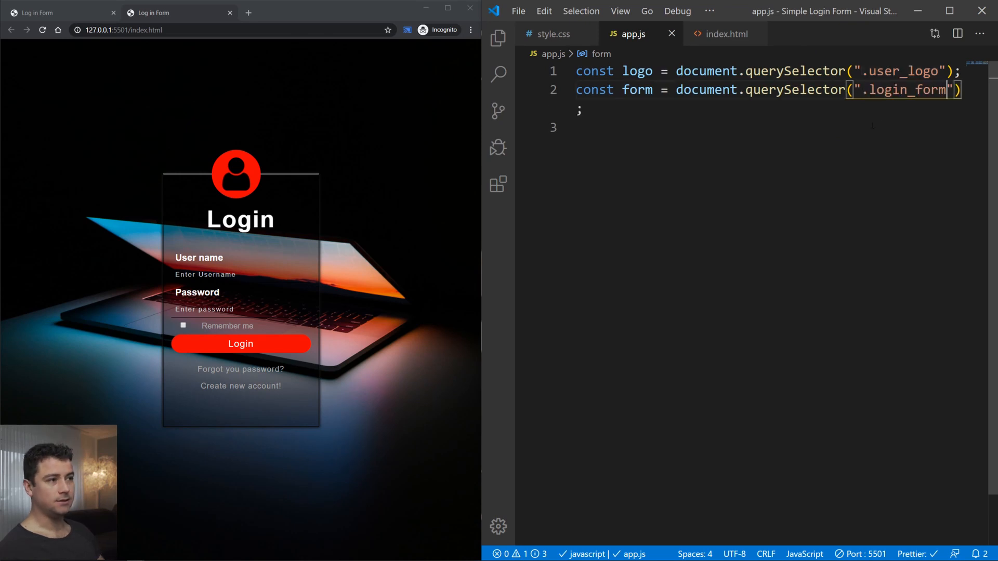
pyautogui.press('Enter')
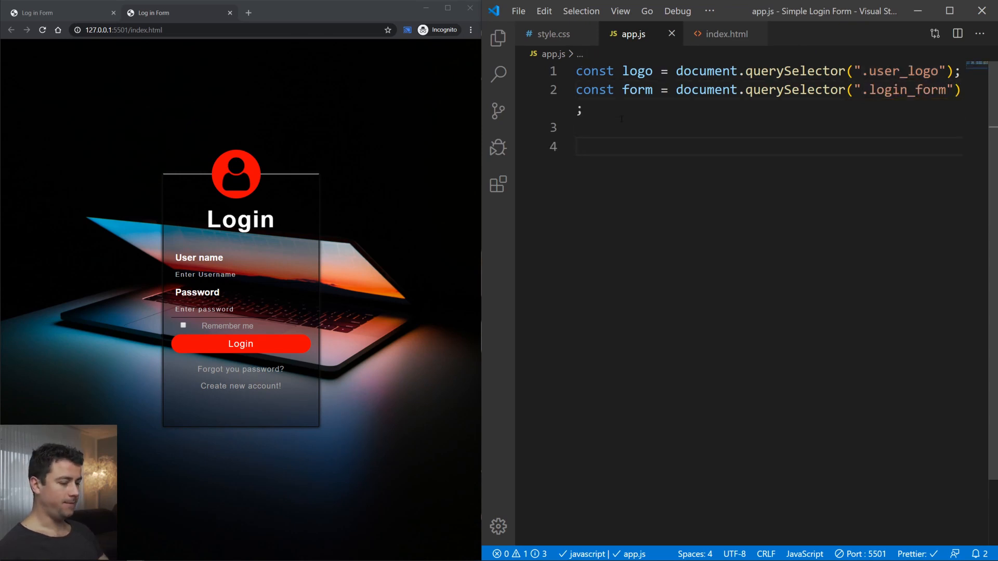
# Start a click listener on logo: logo.addEventListener('click', () => ...).
pyautogui.write('lgo')
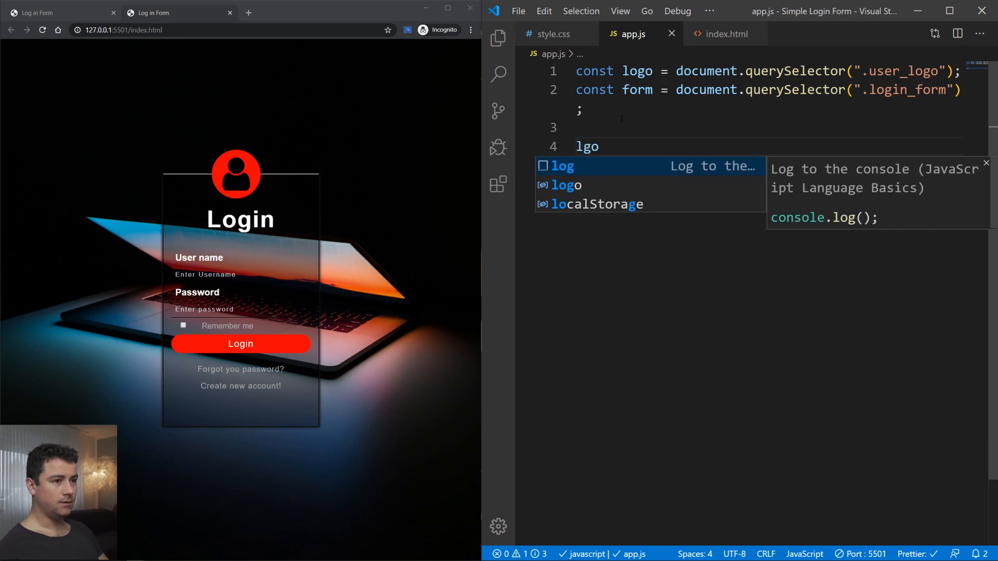
pyautogui.write('logo.a')
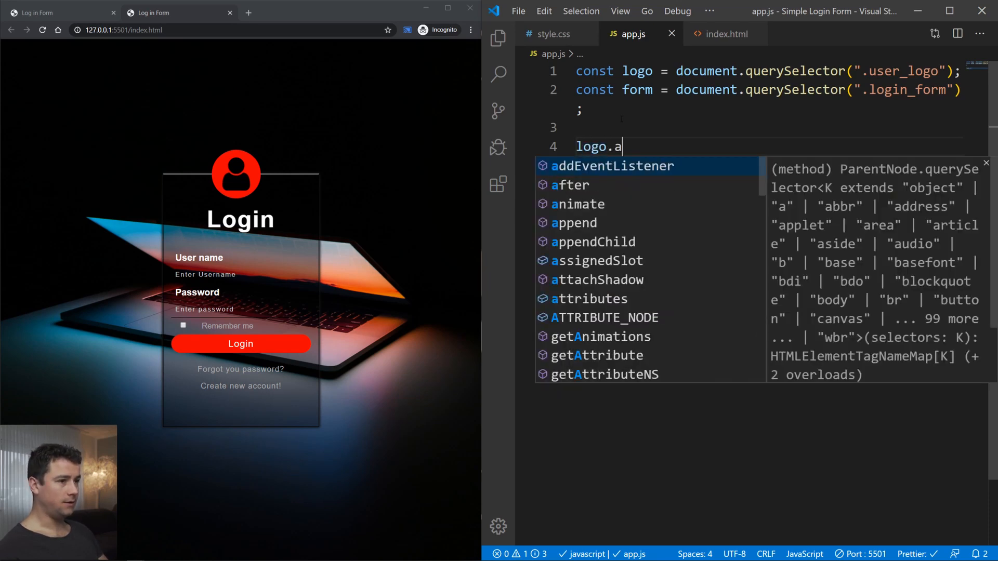
pyautogui.press('Tab')
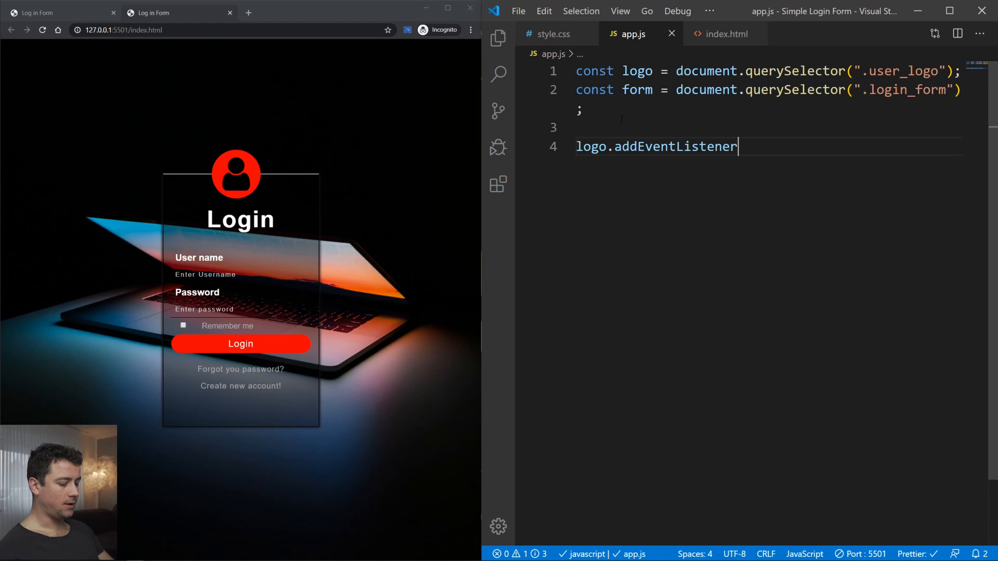
pyautogui.write("('cl'")
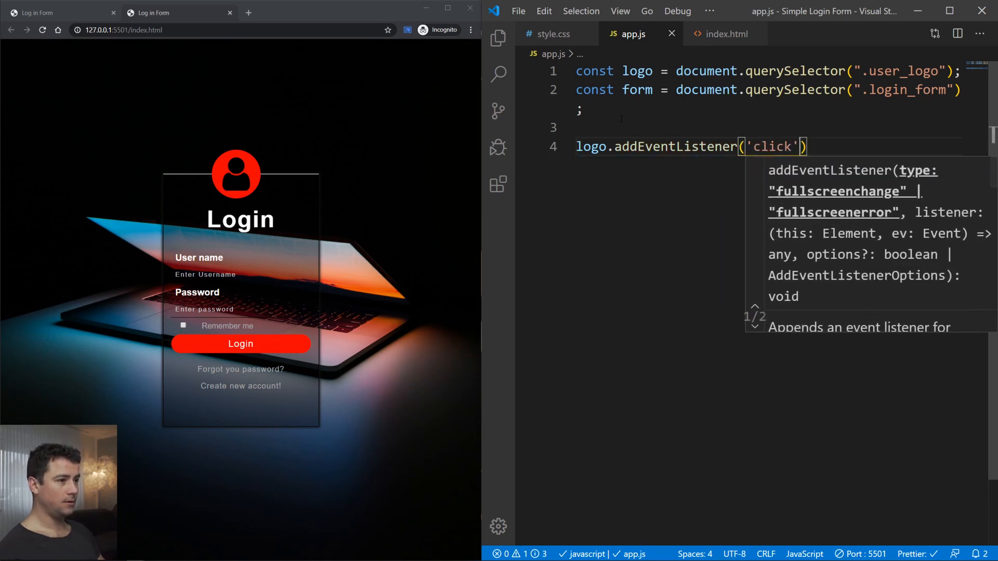
pyautogui.write(',P')
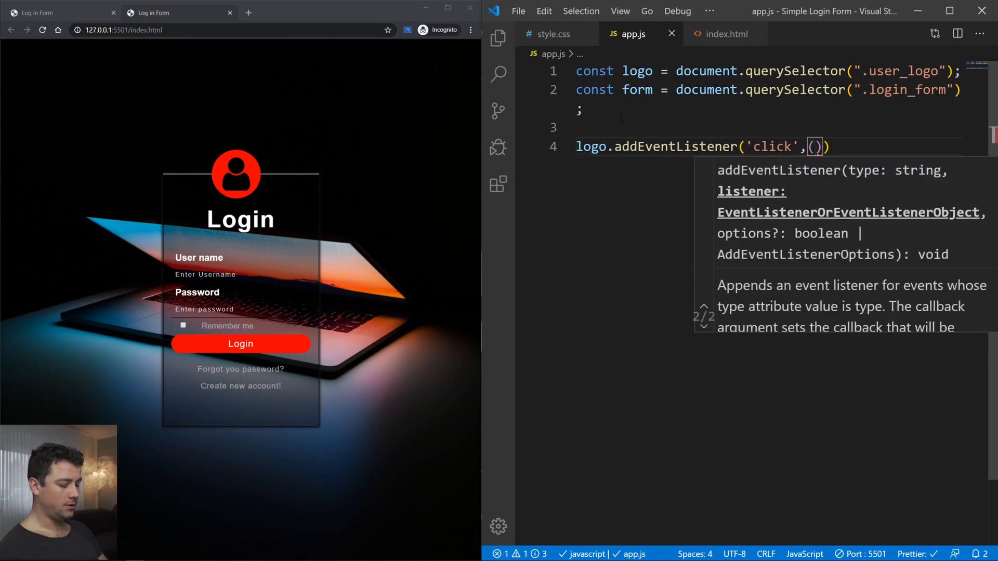
pyautogui.write('=>{')
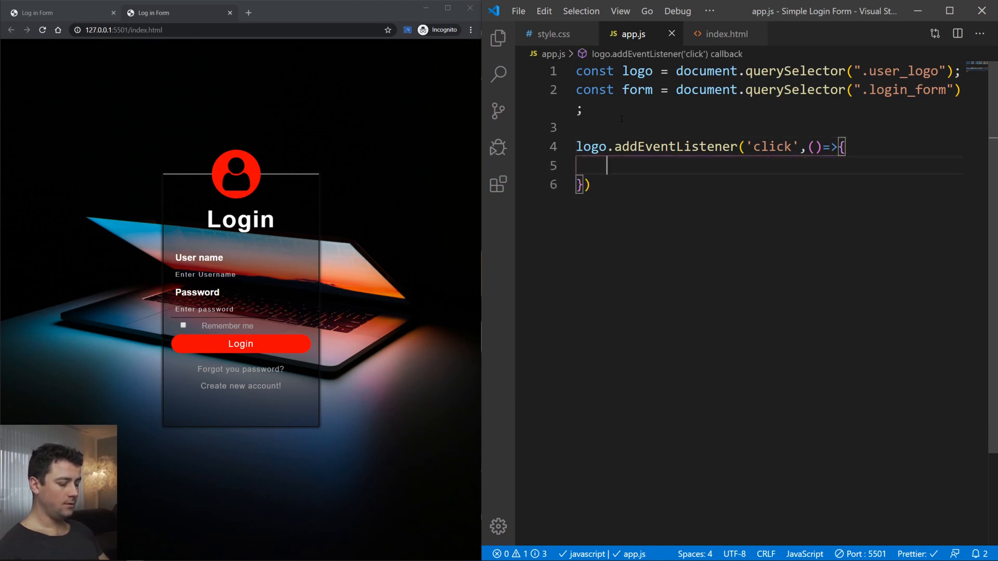
# Make the handler call form.classList.toggle('active'), save to format, and return to style.css.
pyautogui.write('form')
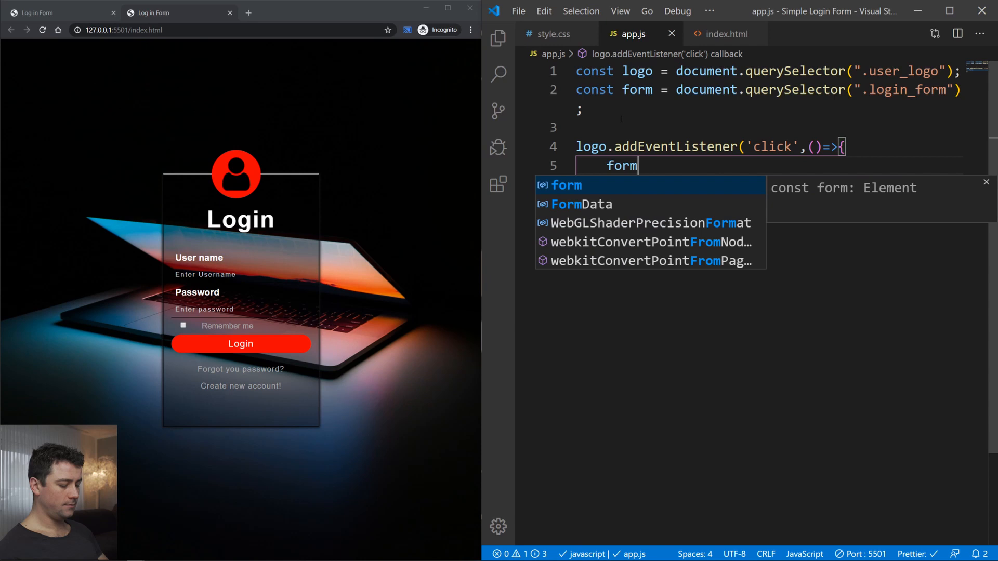
pyautogui.write('.ca')
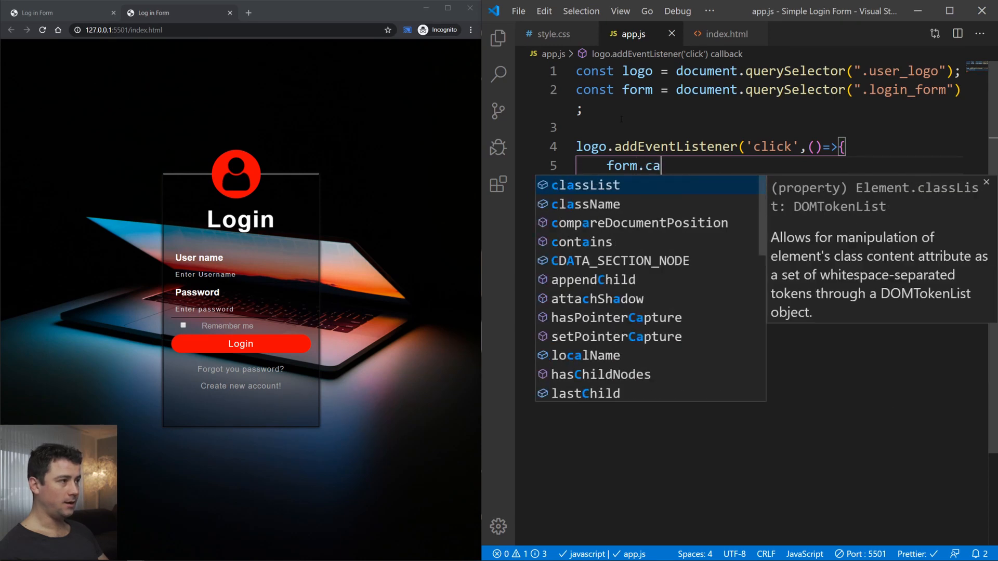
pyautogui.write('classList')
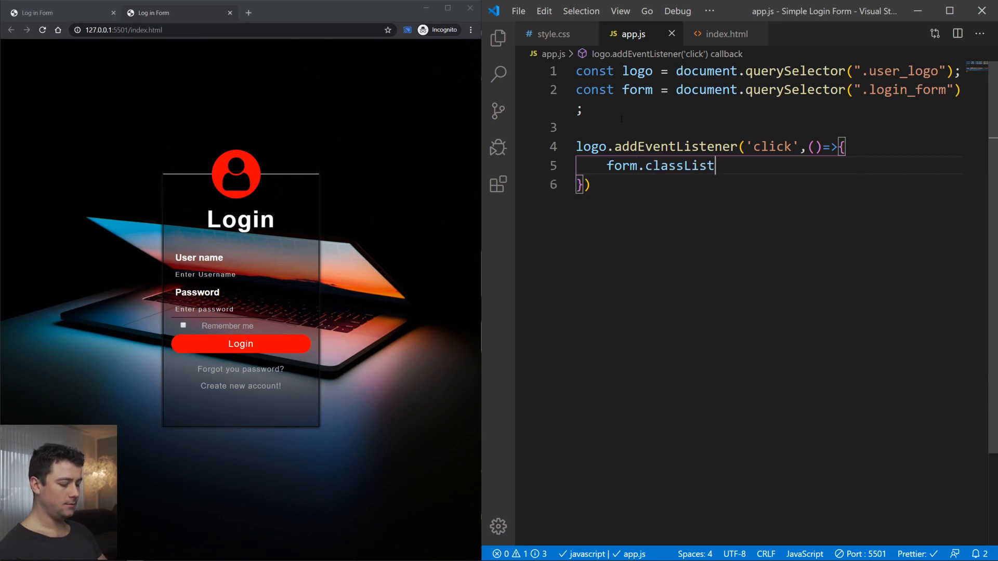
pyautogui.write(".toggle('active")
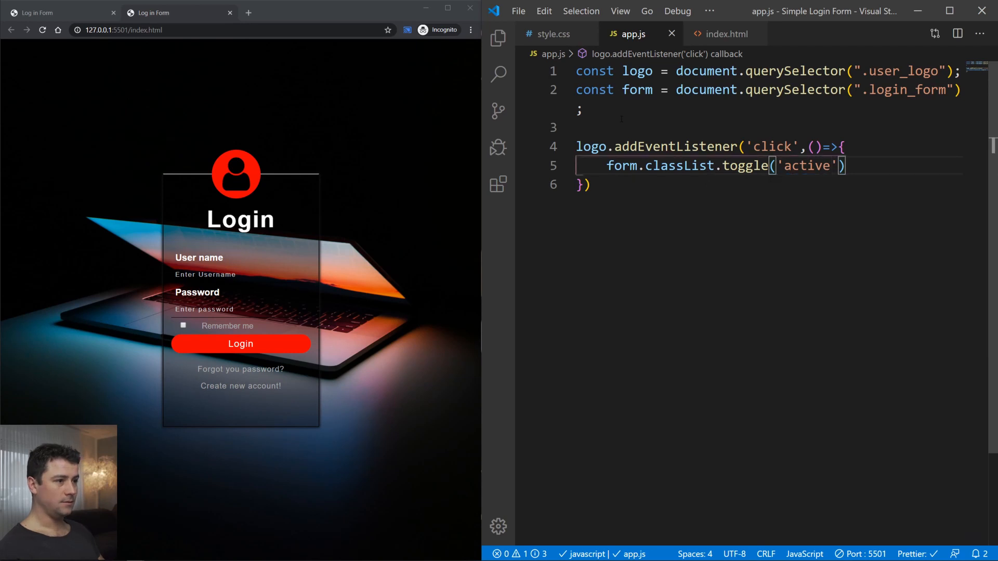
pyautogui.press('ctrl+s')
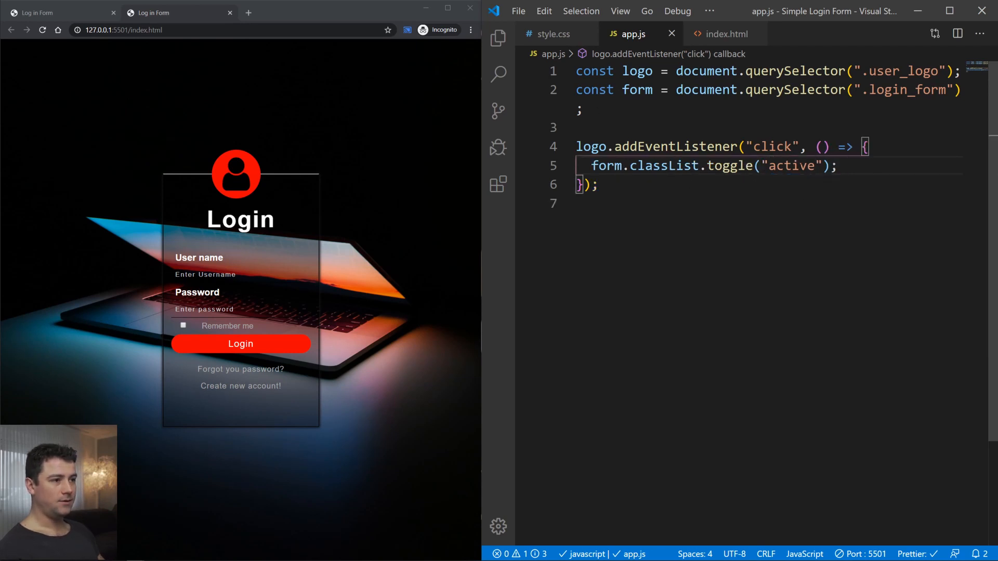
pyautogui.click(724, 33)
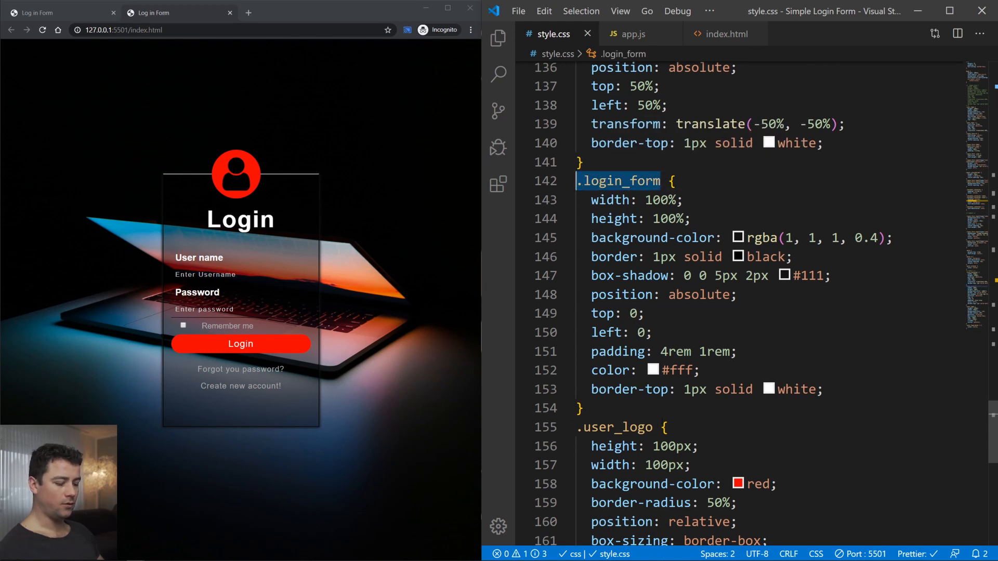
# Add a .login_form.active rule that sets display to show the form.
pyautogui.write('.login_form')
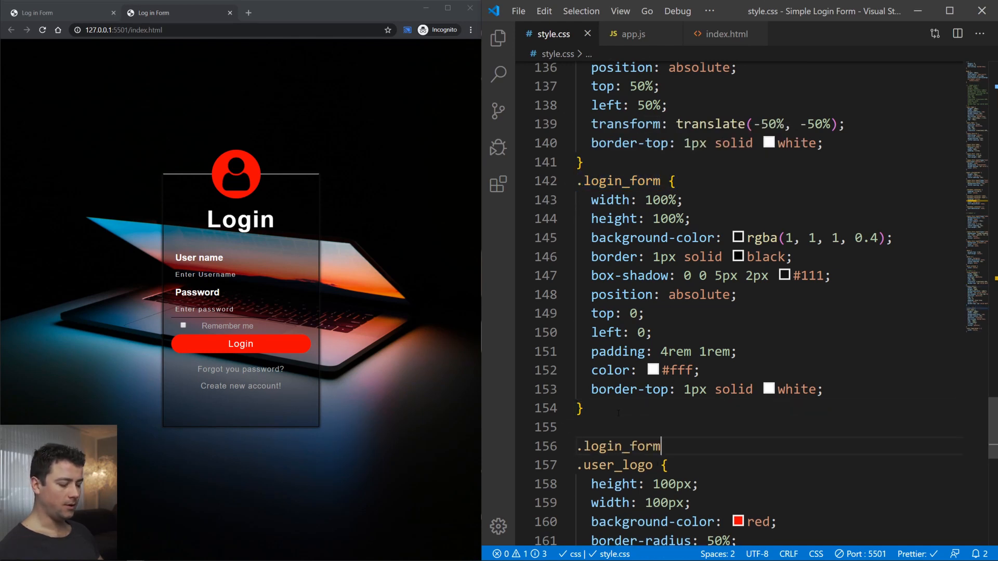
pyautogui.write('.')
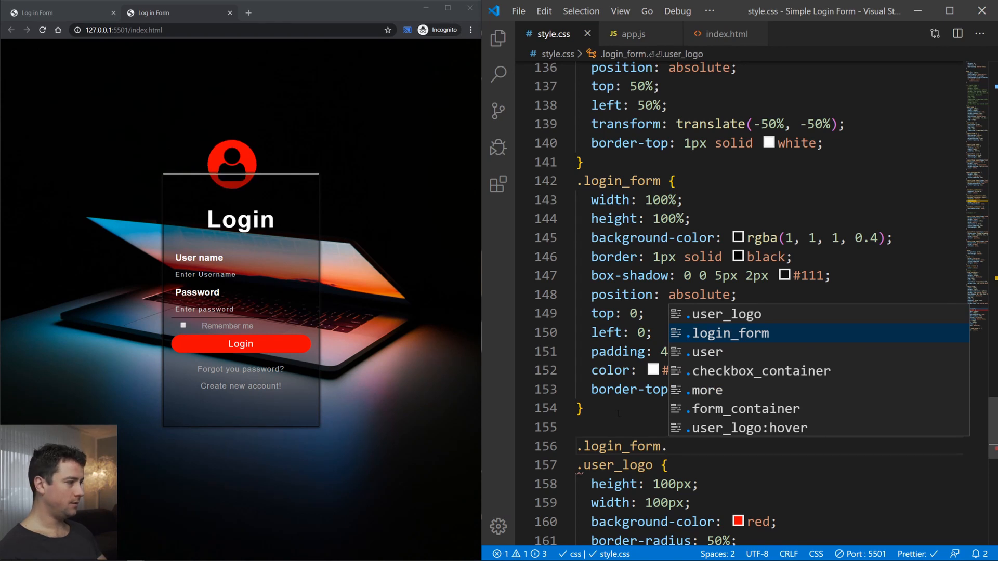
pyautogui.write('acr')
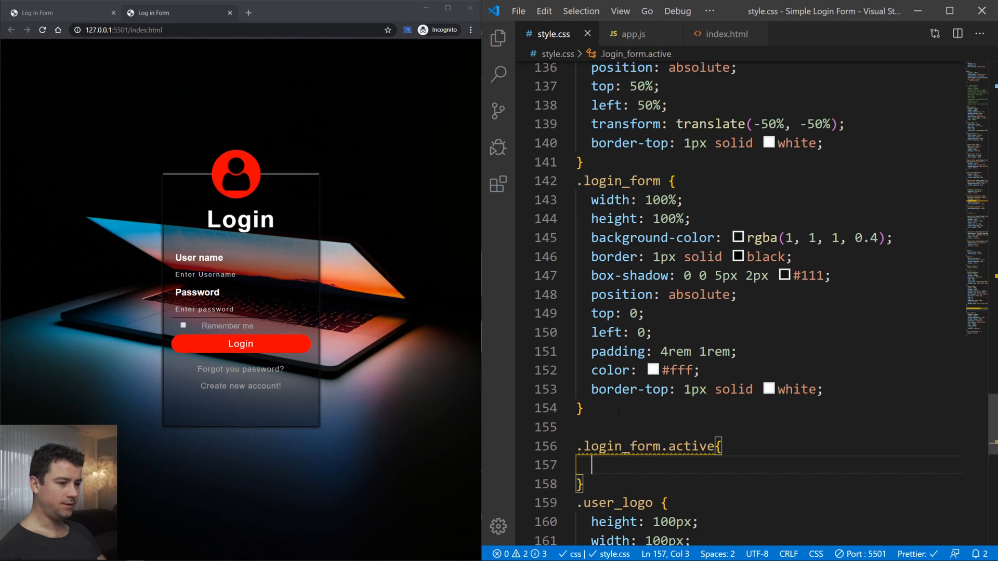
pyautogui.write('display: block;')
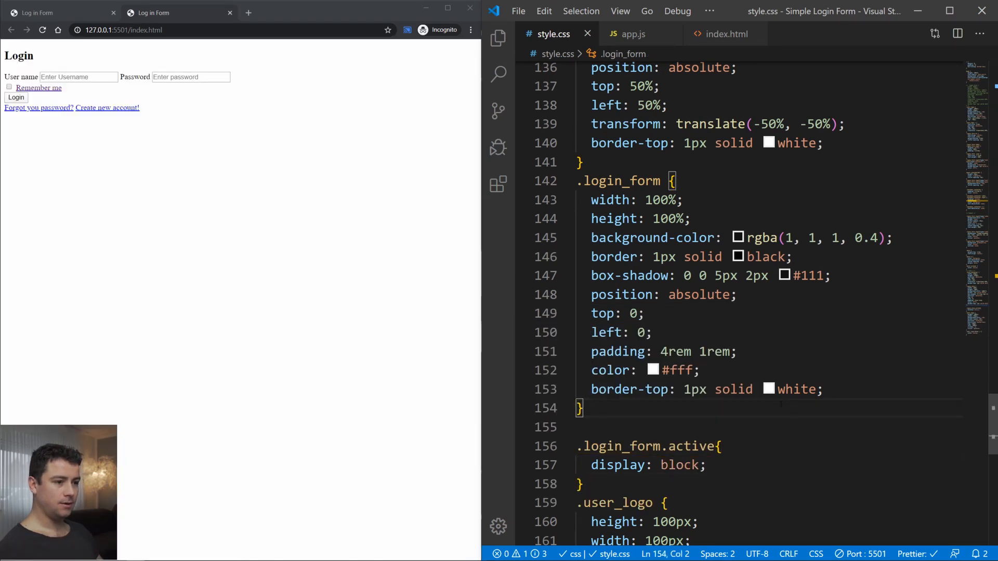
pyautogui.press('Enter')
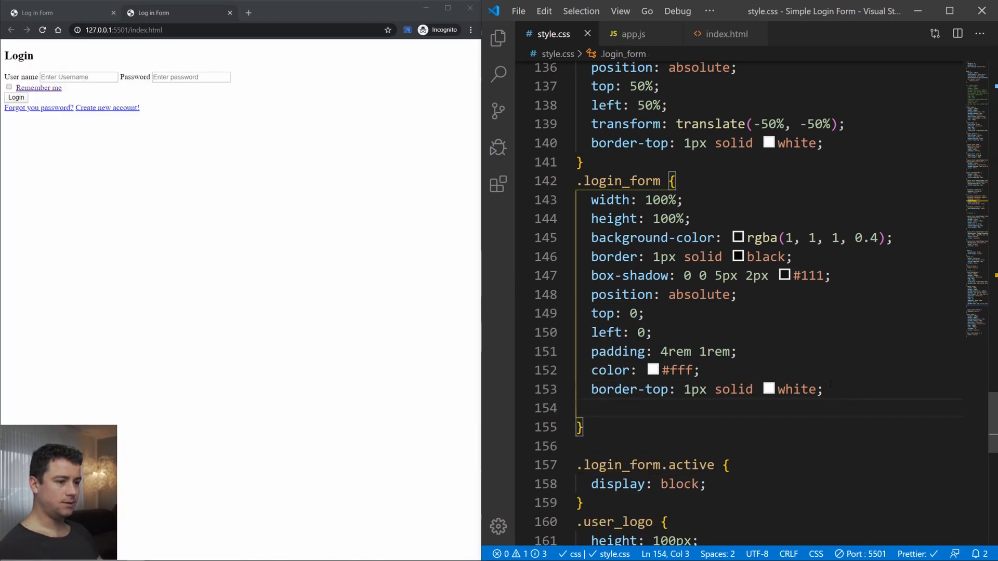
# Hide .login_form by default with display: none, then reveal it in Chrome via the red user icon.
pyautogui.write('b')
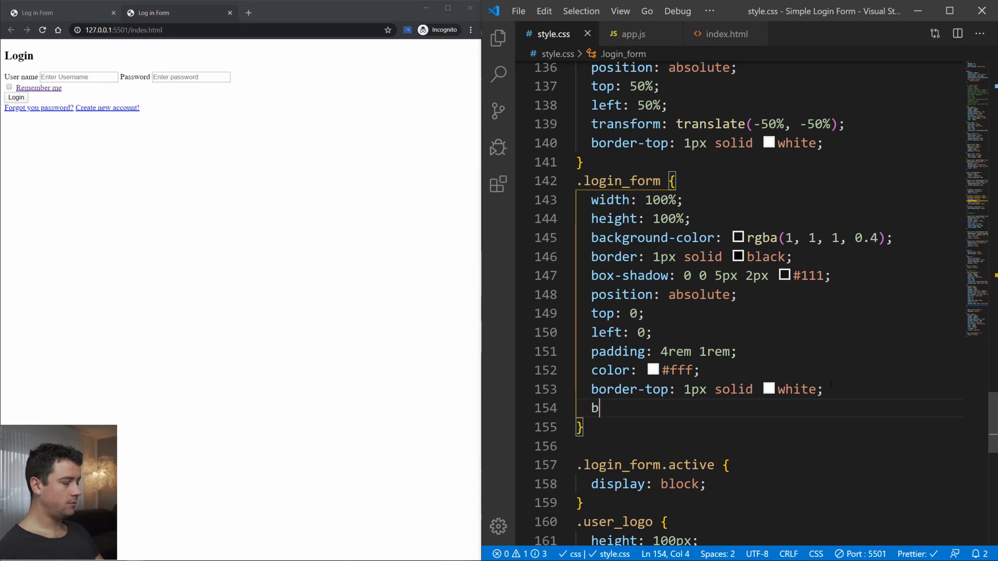
pyautogui.write('dipl')
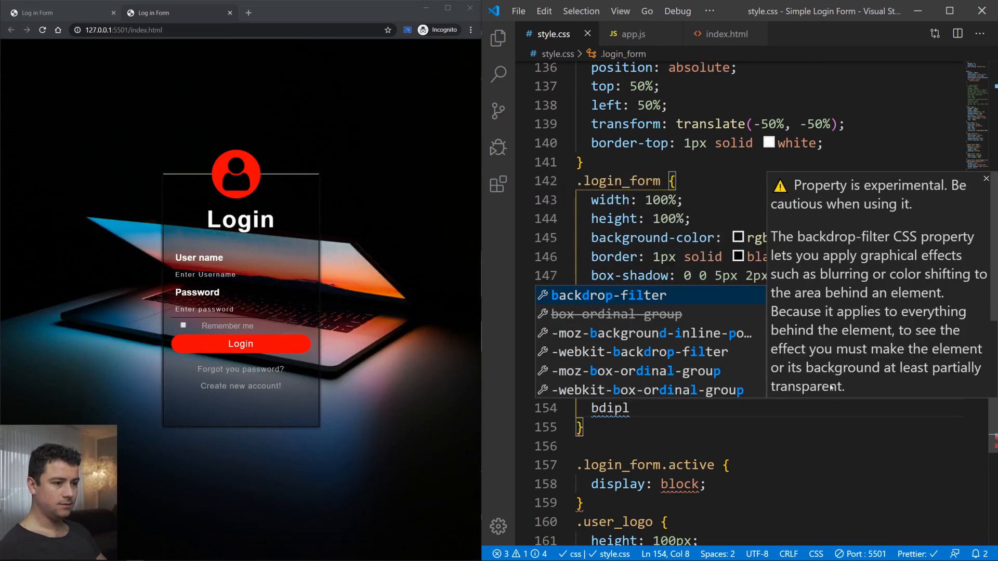
pyautogui.press('Backspace')
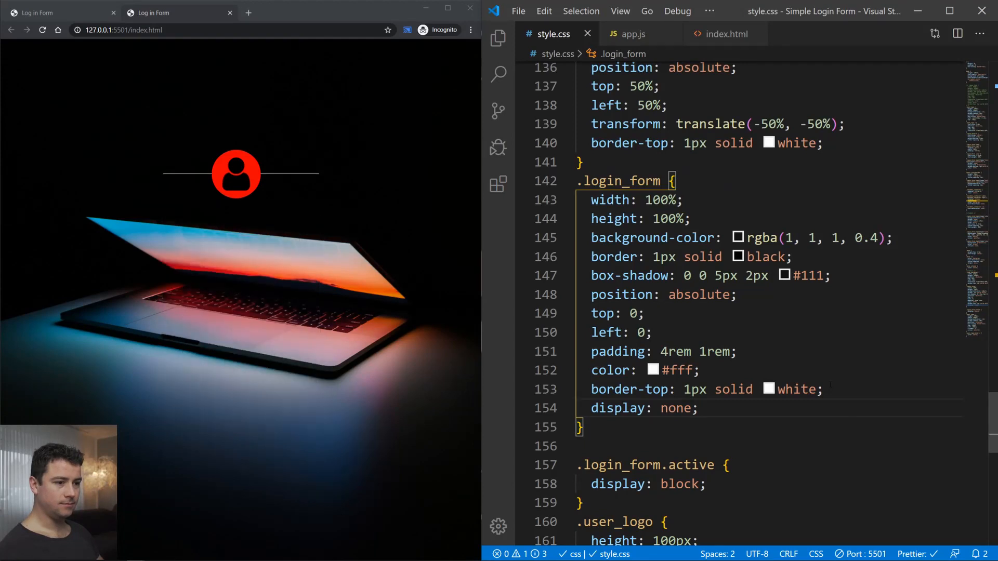
pyautogui.click(581, 427)
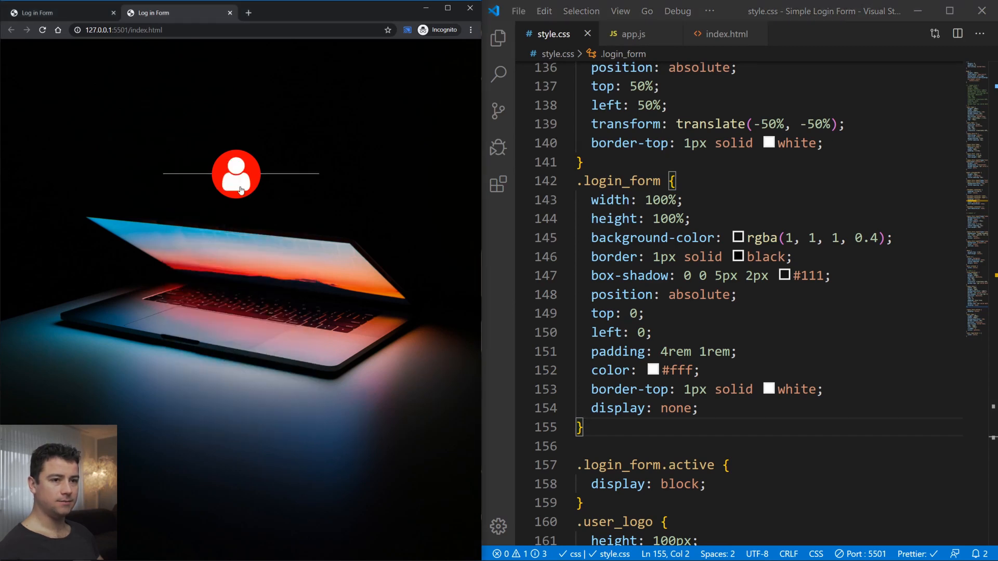
pyautogui.click(236, 173)
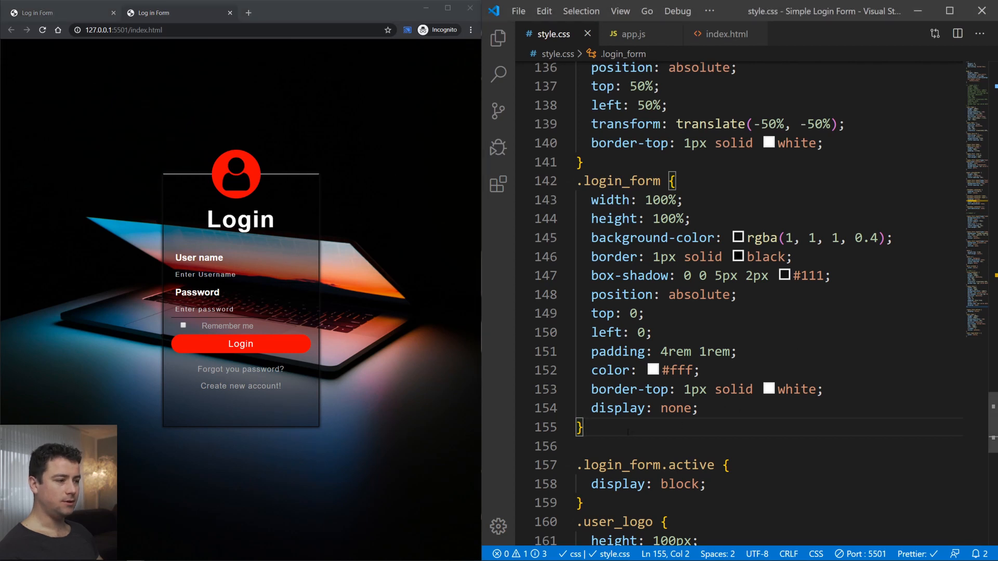
pyautogui.write('Q')
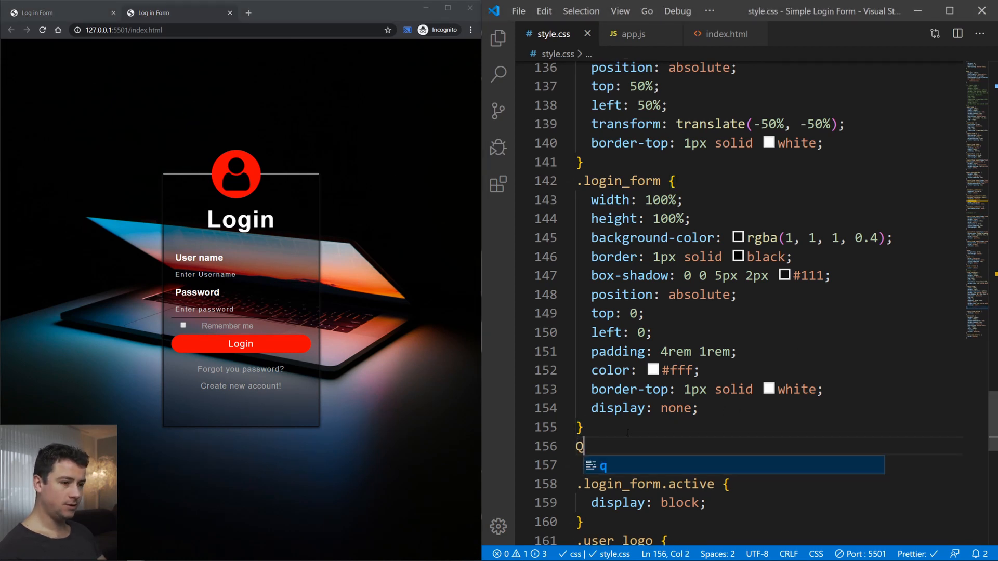
pyautogui.write('@keyframes')
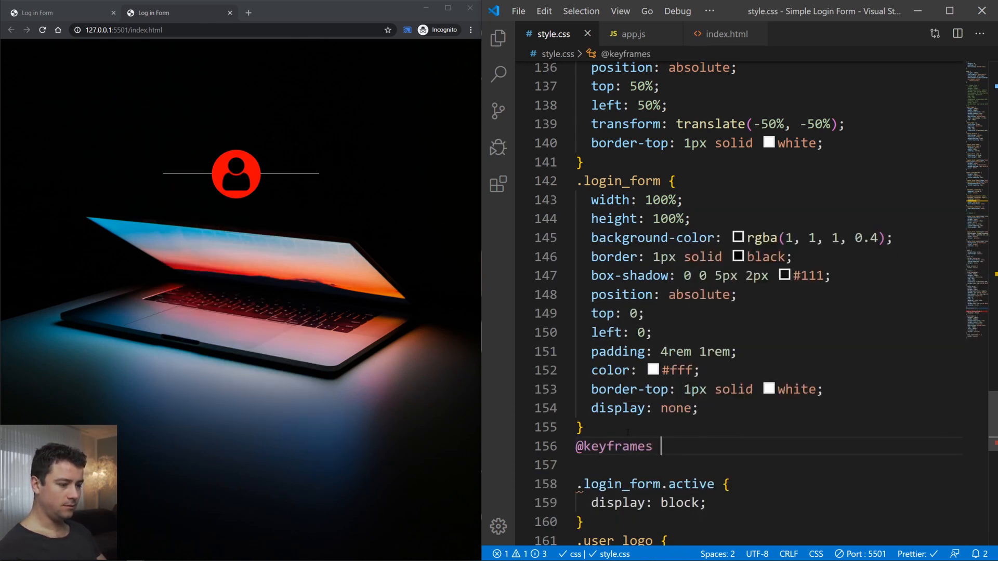
pyautogui.write('form{}')
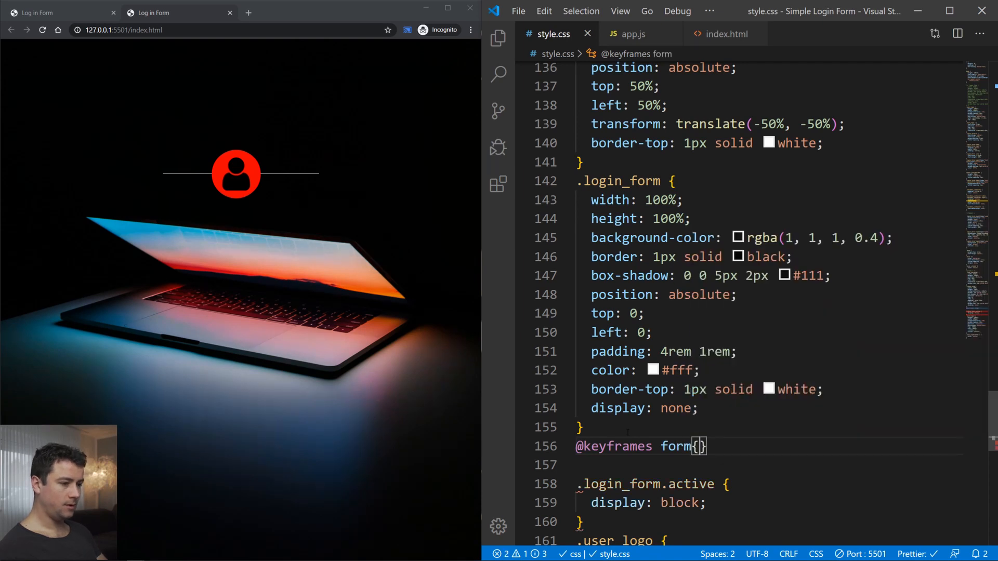
pyautogui.press('Enter')
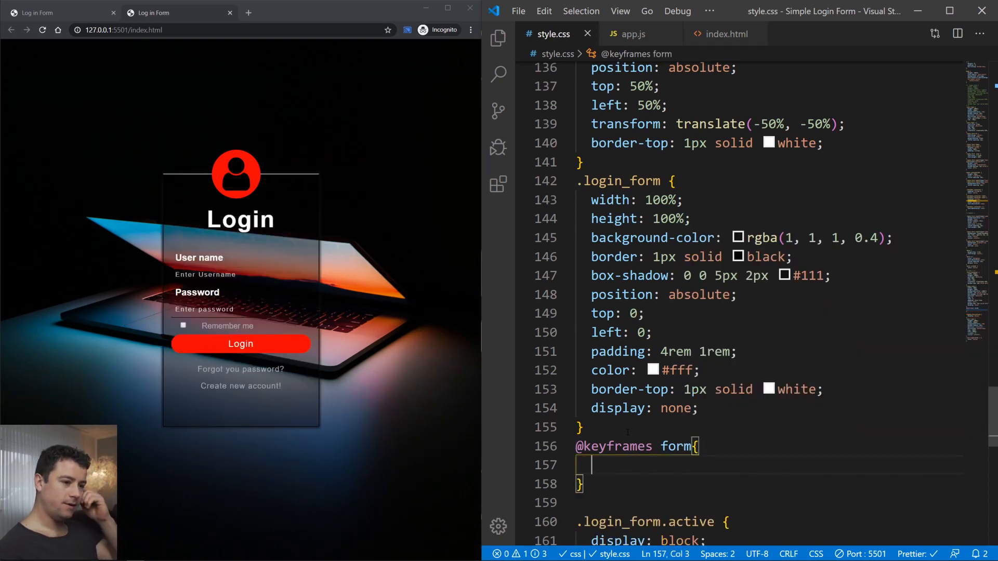
pyautogui.write('0%')
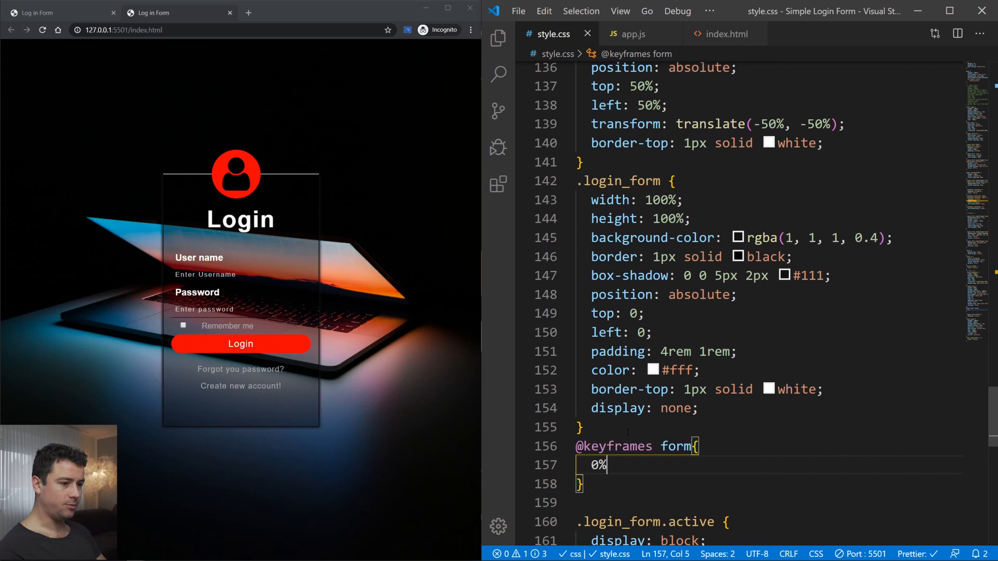
pyautogui.write('{')
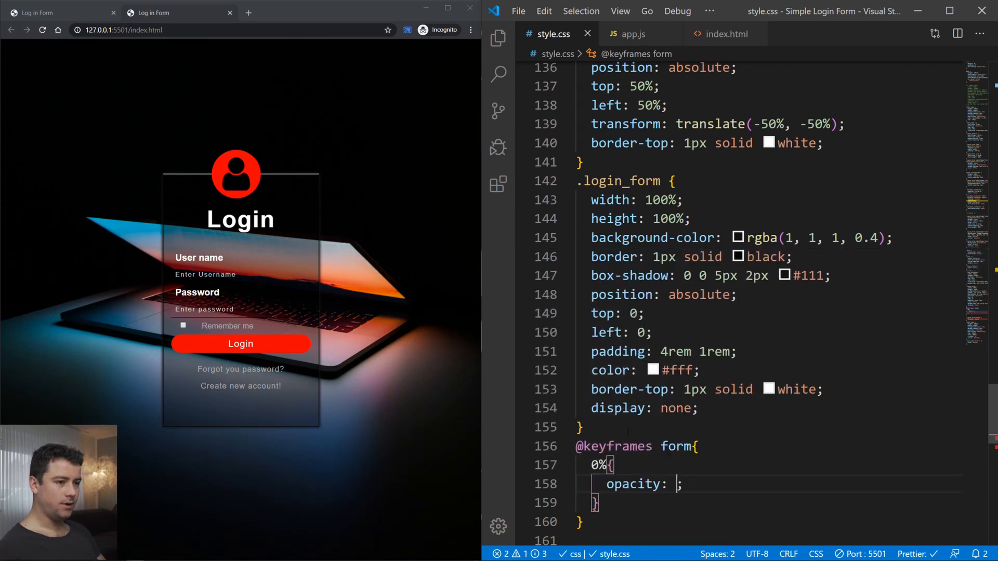
pyautogui.write('0')
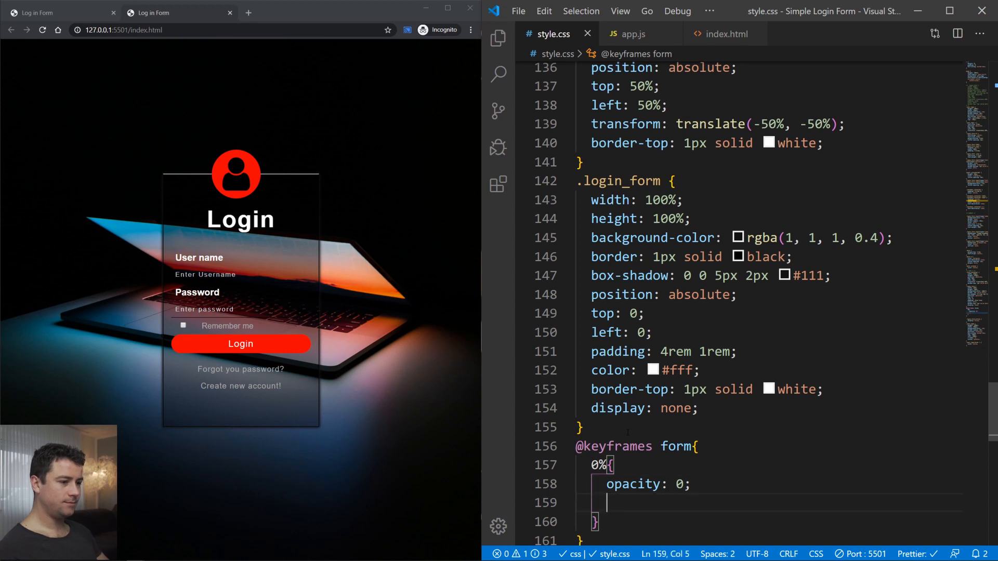
pyautogui.write('top: 0p;')
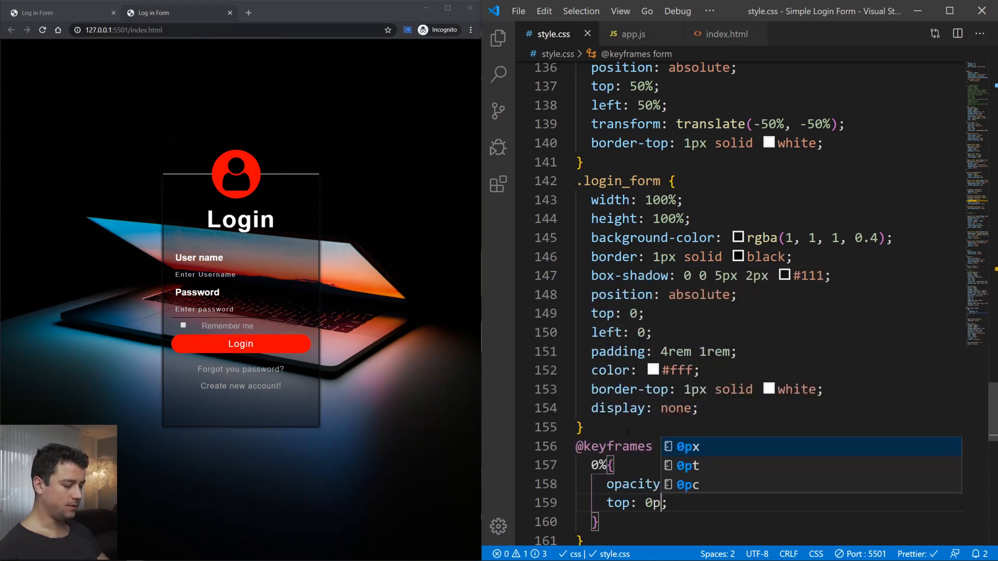
# Add a 70% frame with opacity: 0, top: -100px and a 100% frame with opacity: 1.
pyautogui.write('70%')
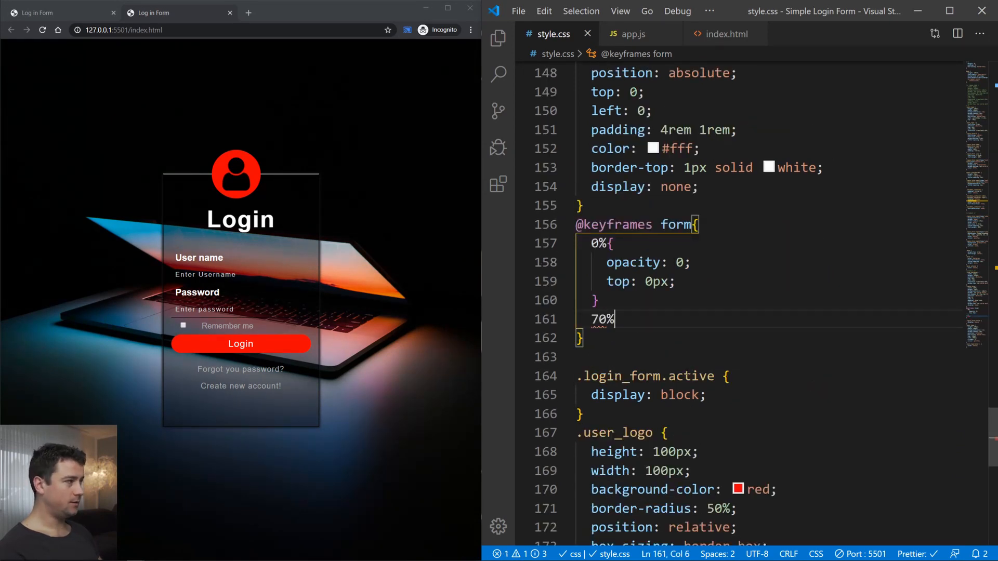
pyautogui.write('{')
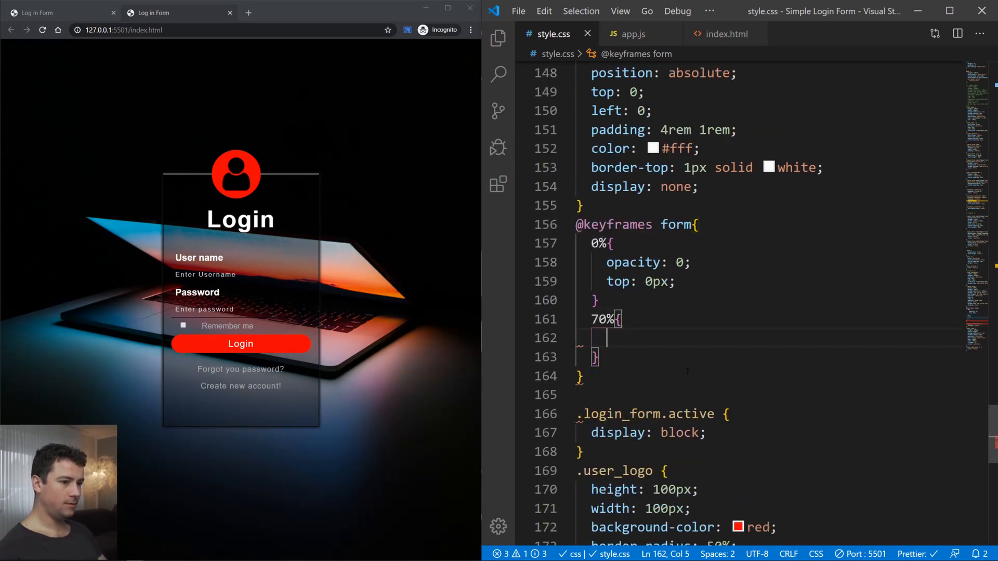
pyautogui.write('opacity: ;')
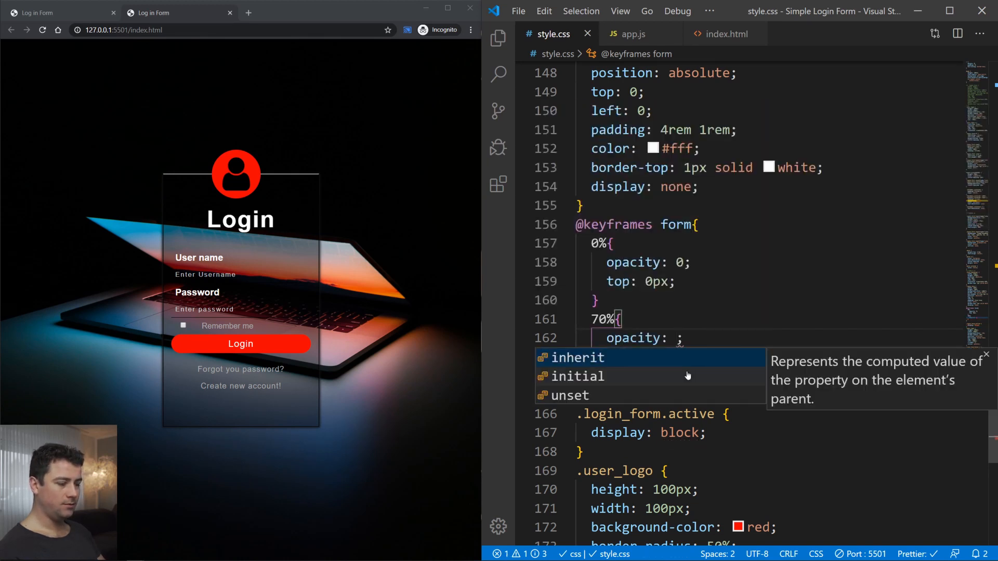
pyautogui.write('0')
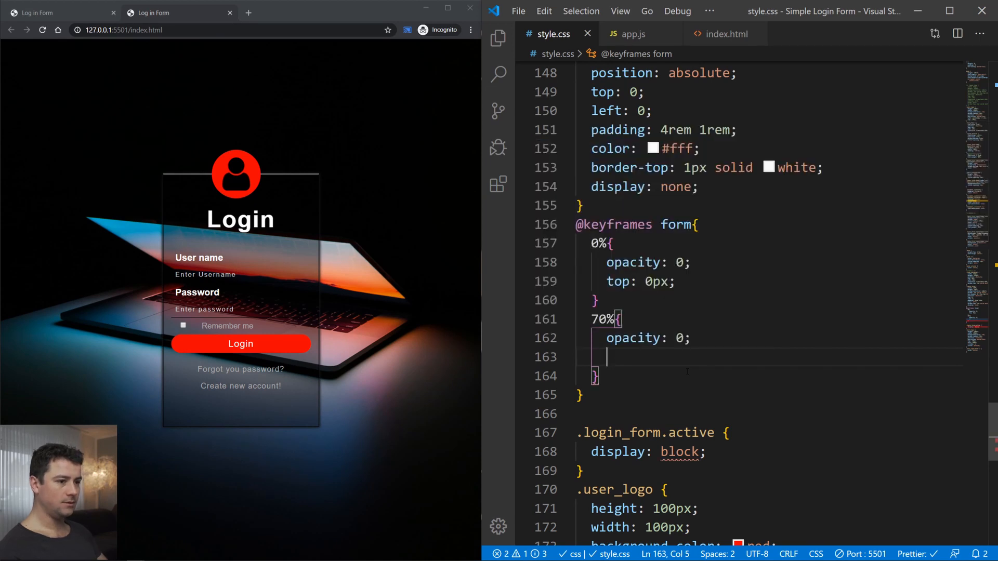
pyautogui.write('top')
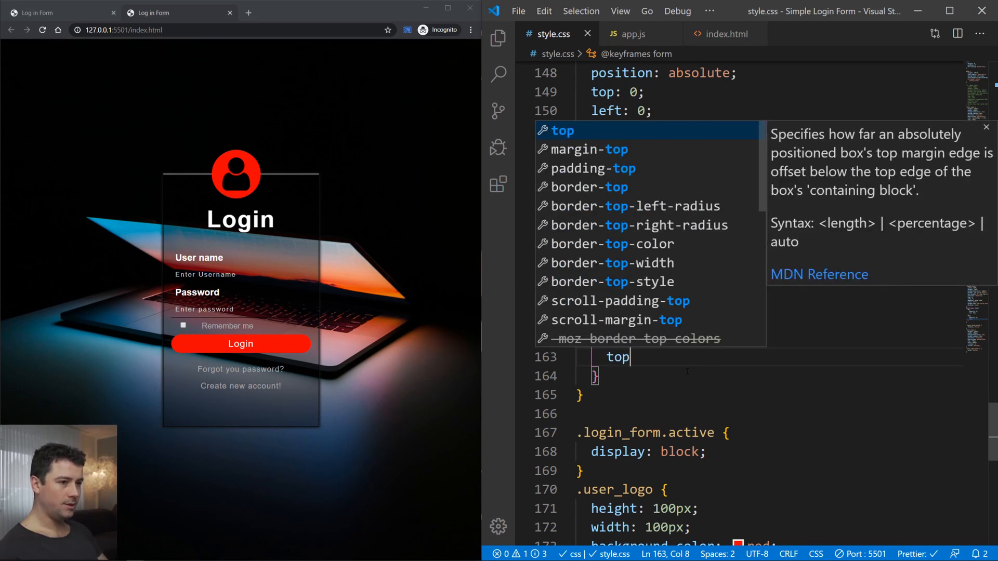
pyautogui.write('-100px;')
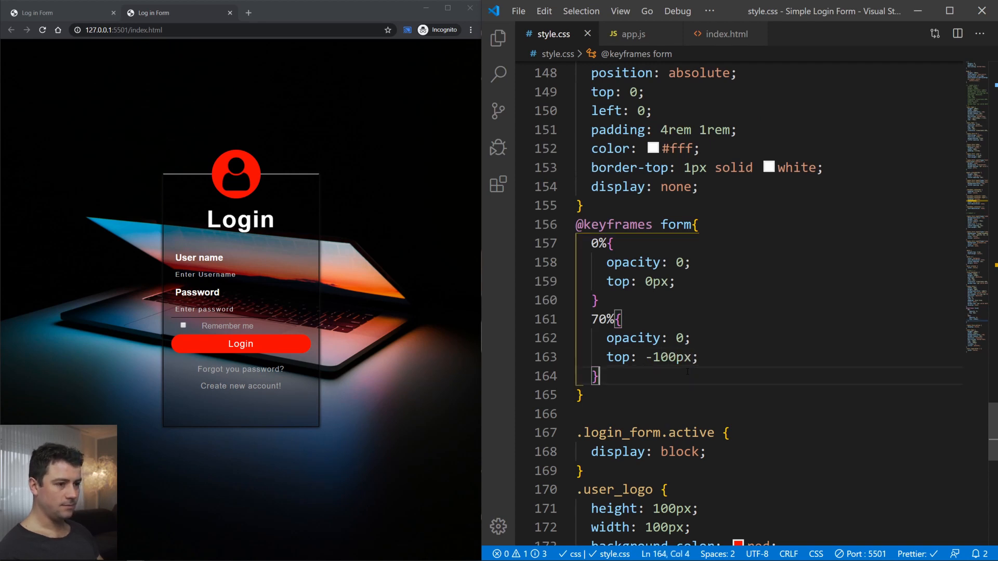
pyautogui.write('100%{')
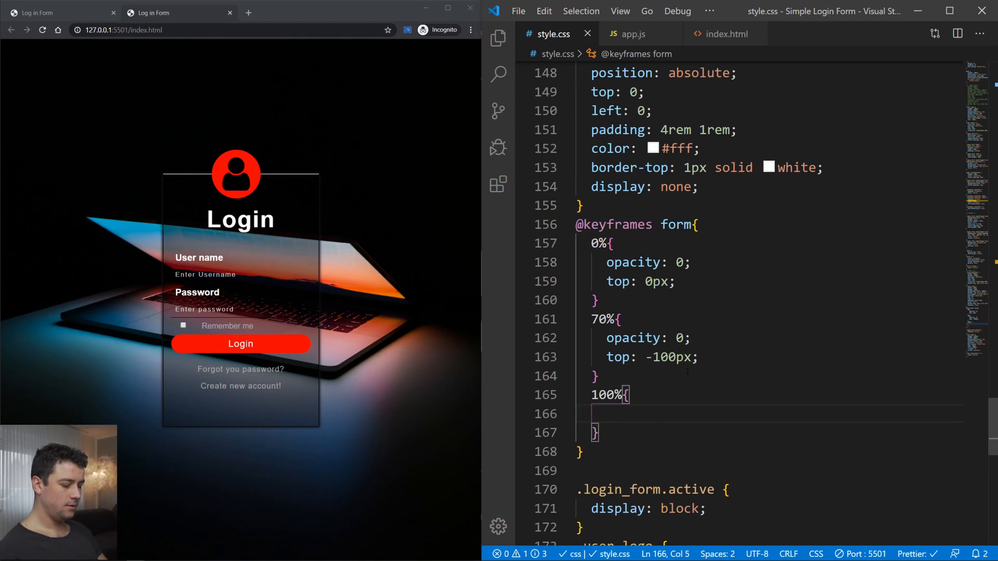
pyautogui.write('opacity: 1;')
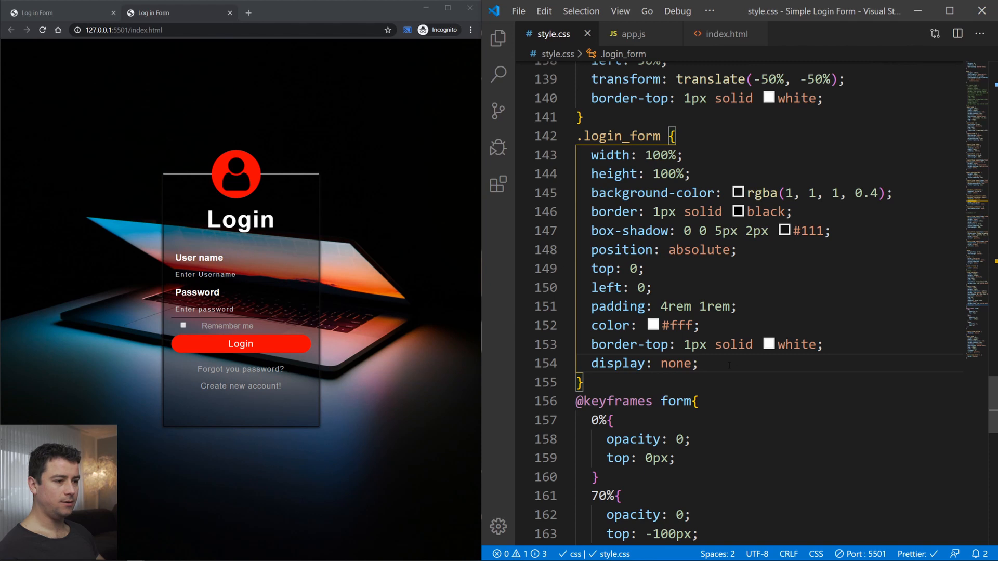
# Apply animation: form 0.4s ease-out to .login_form and test the slide-in in Chrome.
pyautogui.write('animation: from .4s es;')
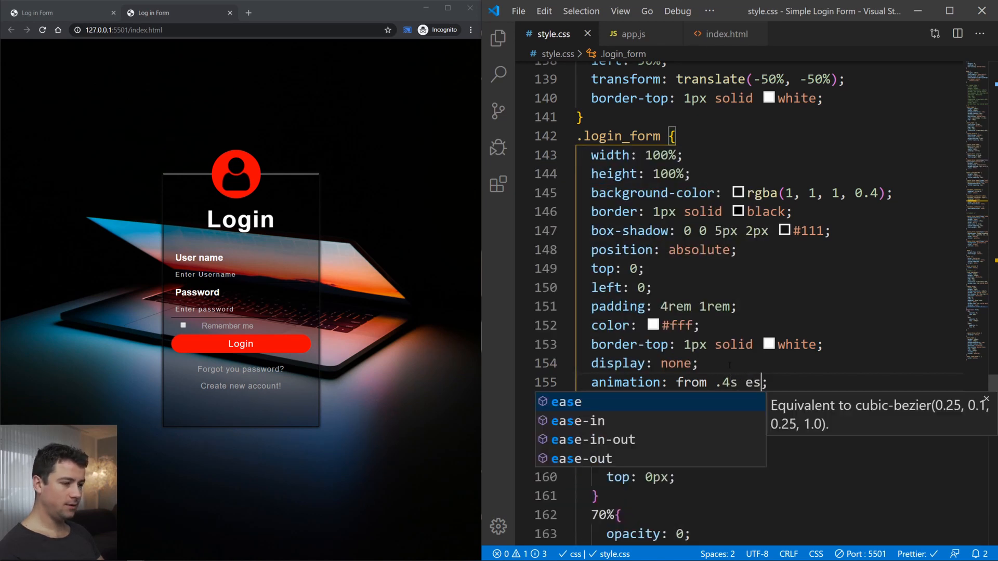
pyautogui.click(591, 458)
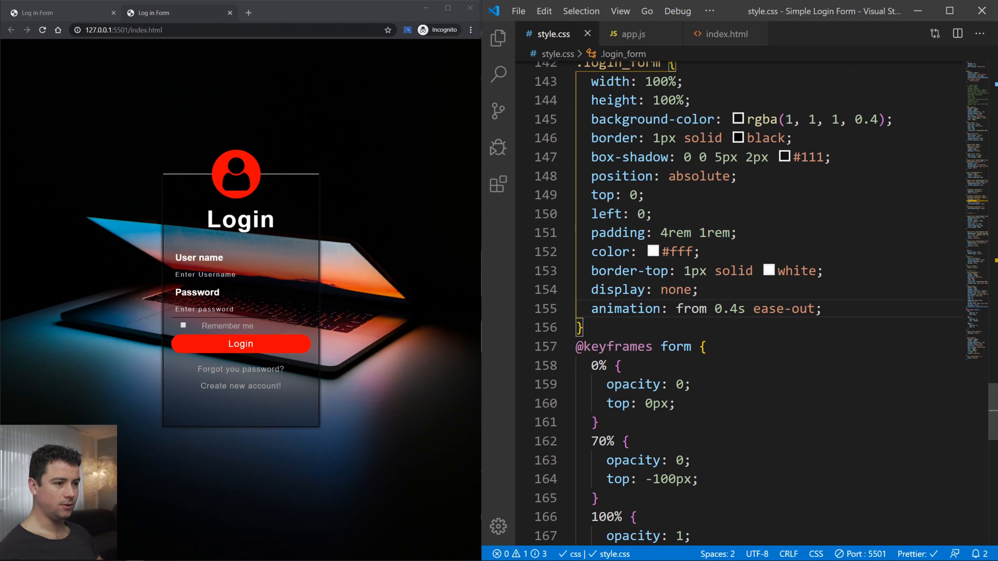
pyautogui.write('form')
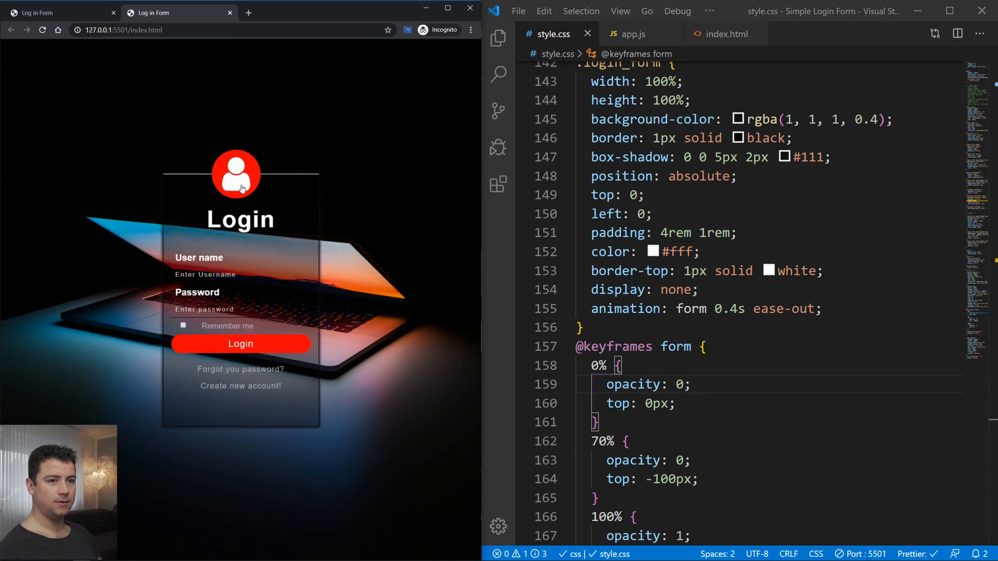
pyautogui.moveTo(420, 237)
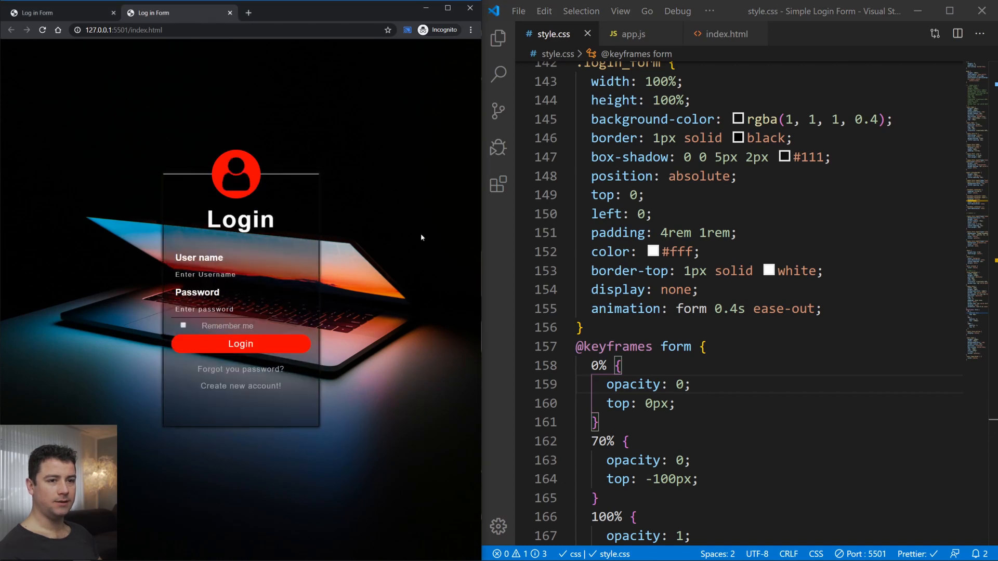